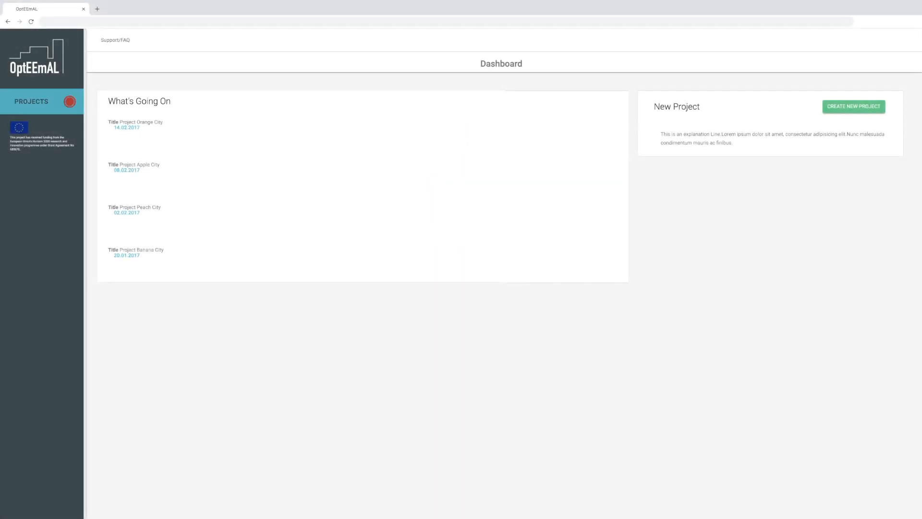
Create the new project Cuatro de Marzo and open it from the projects sidebar
click(852, 106)
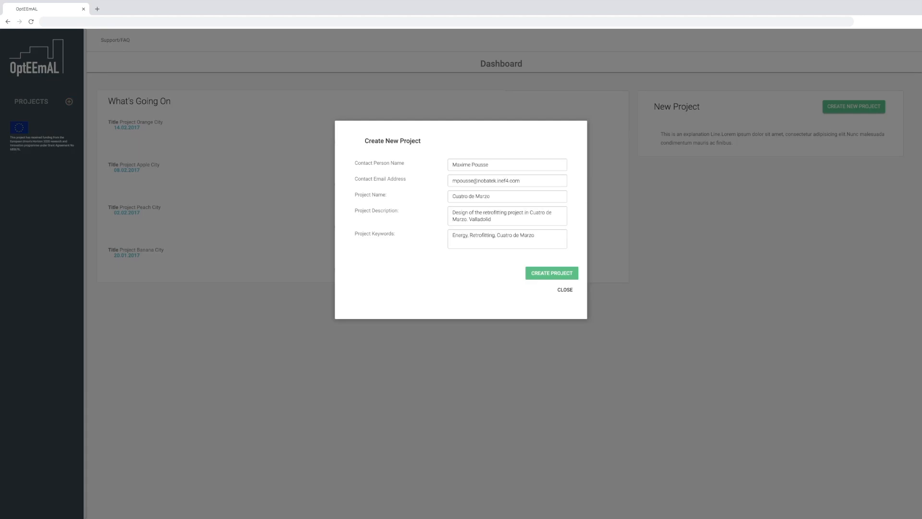
click(551, 273)
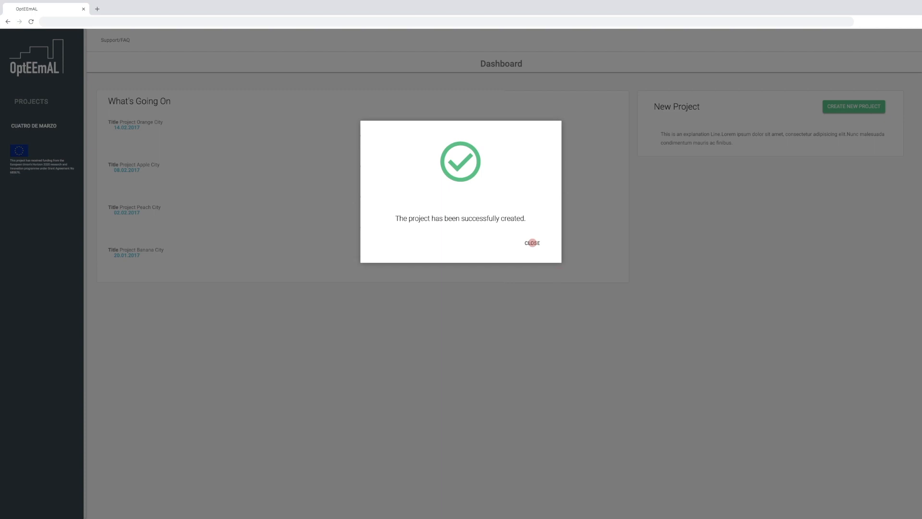
click(531, 243)
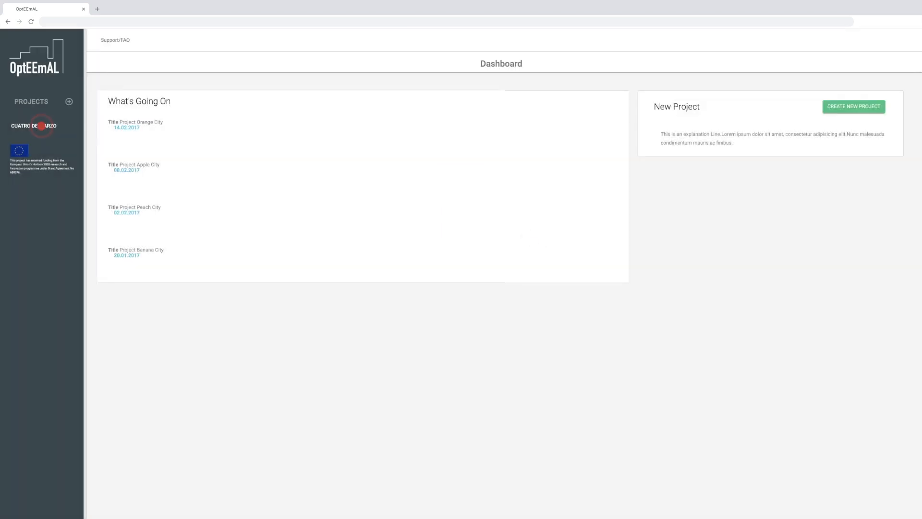
click(34, 126)
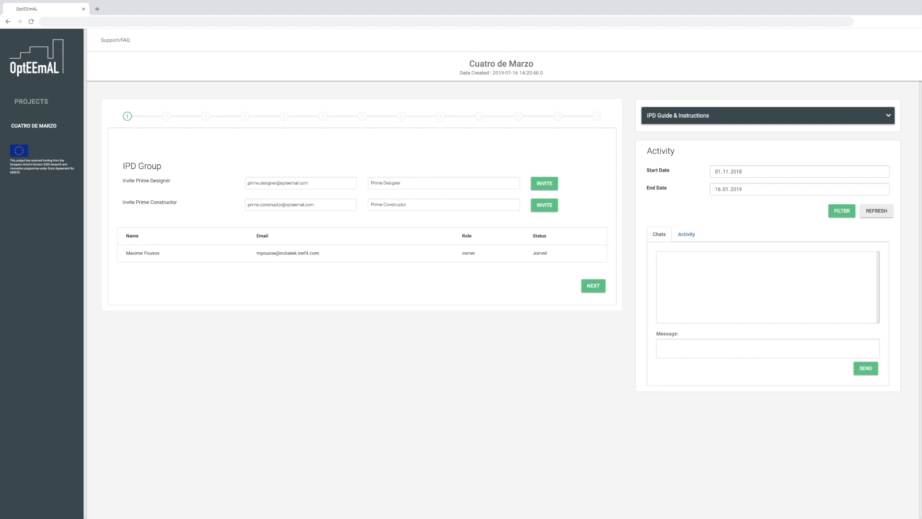
Send invitations to the prime designer and prime constructor, then proceed to Data Upload
click(542, 182)
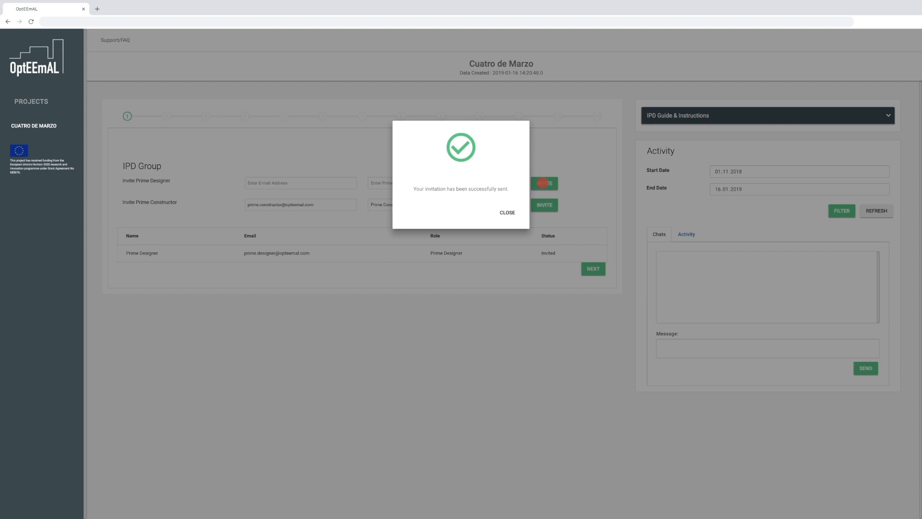
click(506, 212)
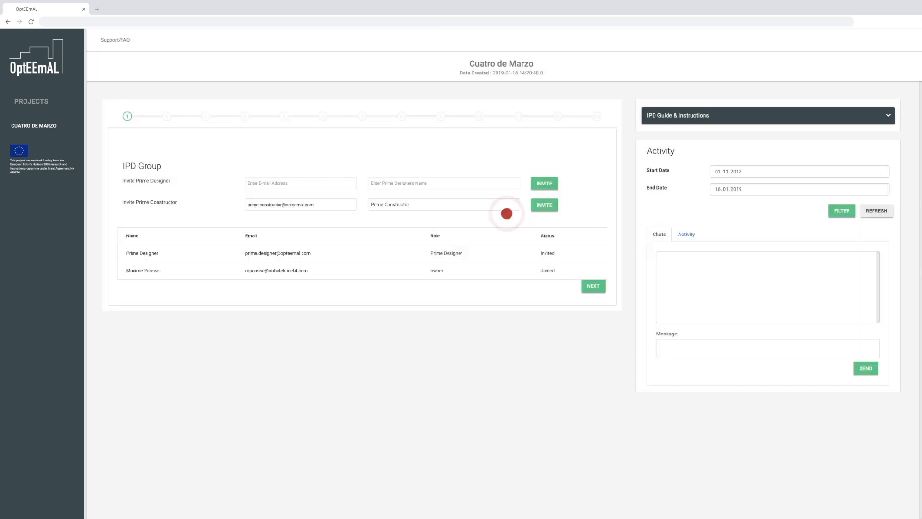
click(543, 204)
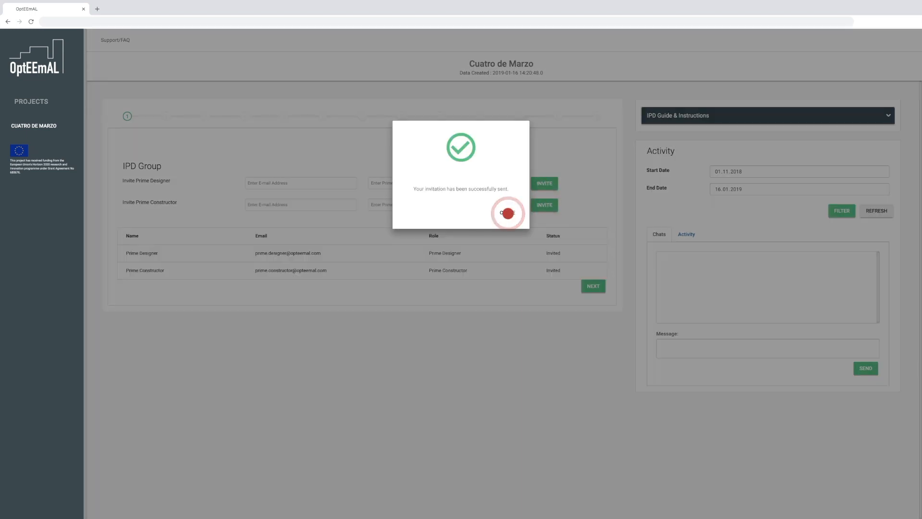
click(507, 213)
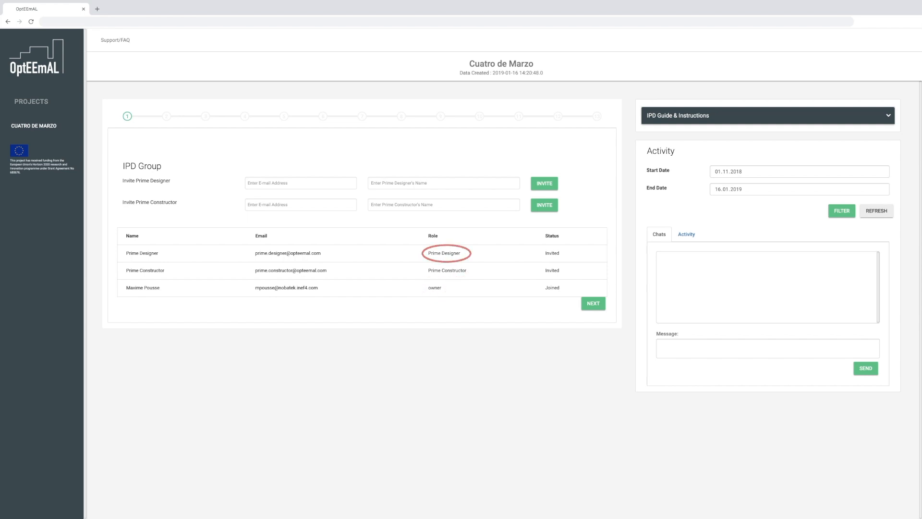
click(593, 302)
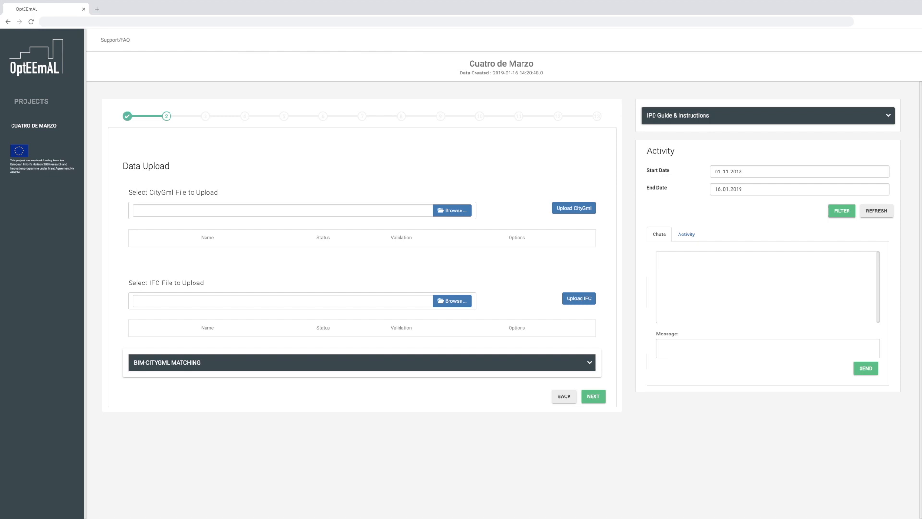
Upload the LoD2 .gml CityGml model file to the project
click(451, 211)
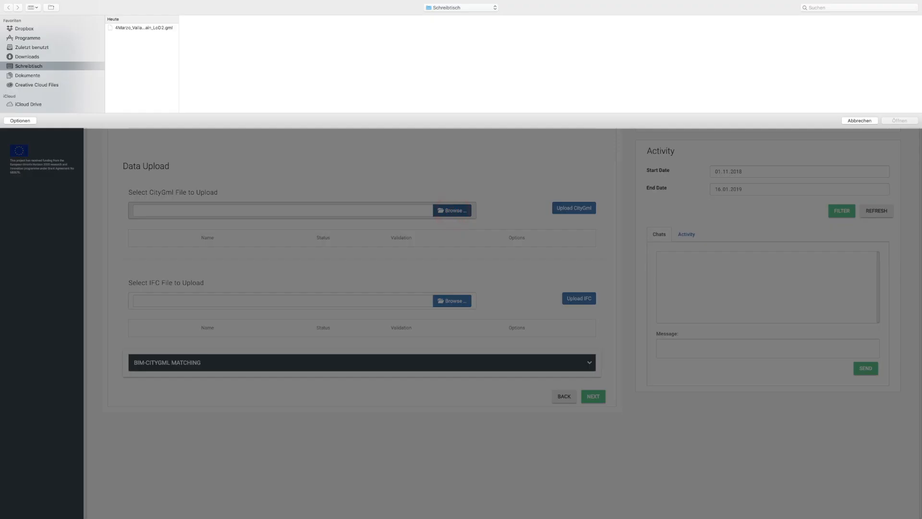
click(144, 27)
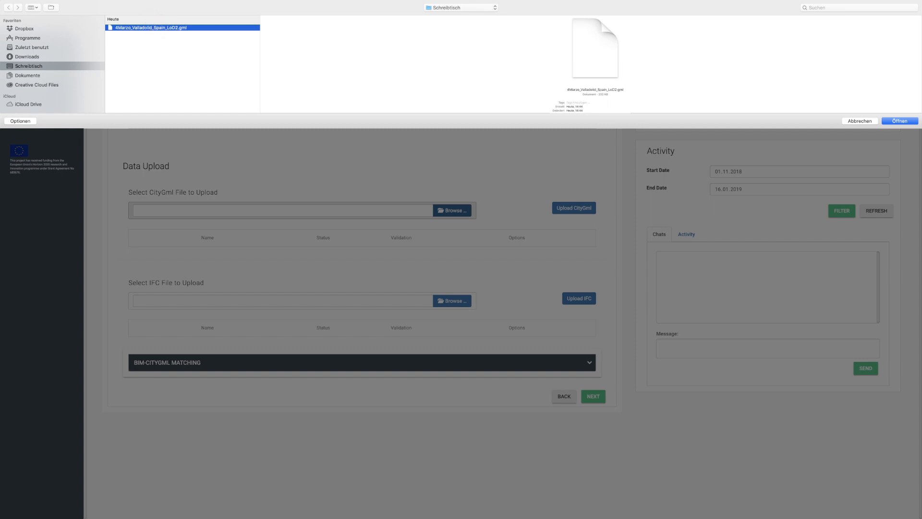
click(899, 121)
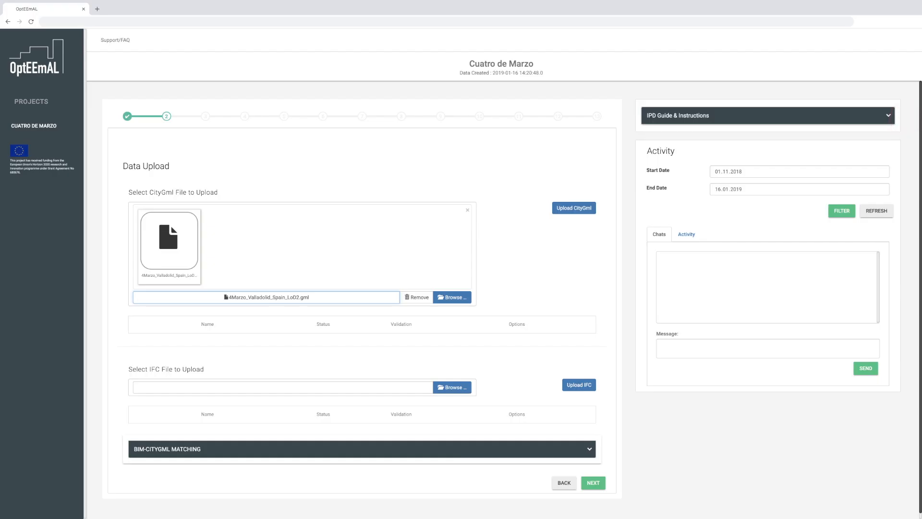
click(572, 208)
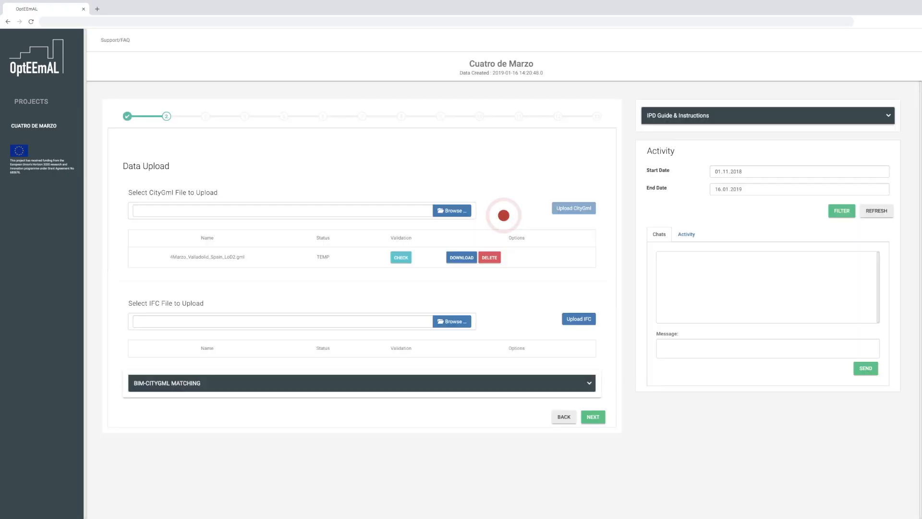
Upload the four .ifc building files and run the validation check
click(451, 321)
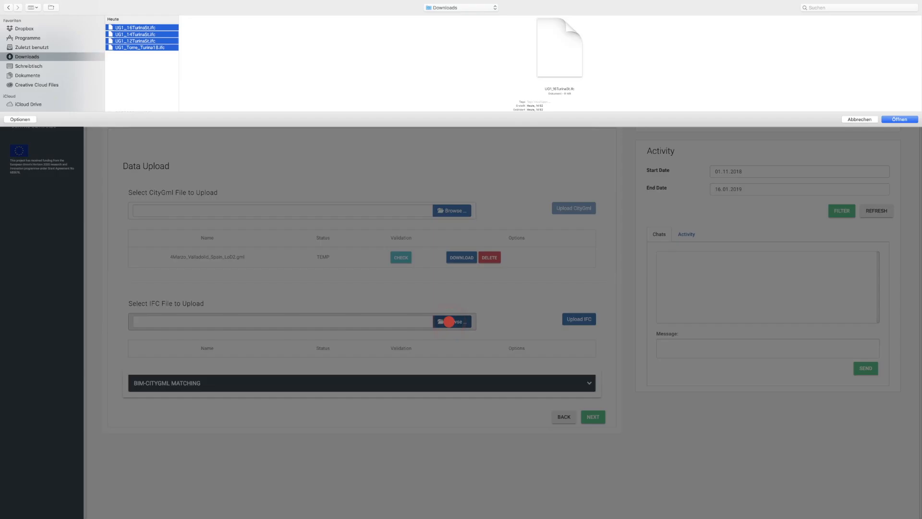
click(898, 119)
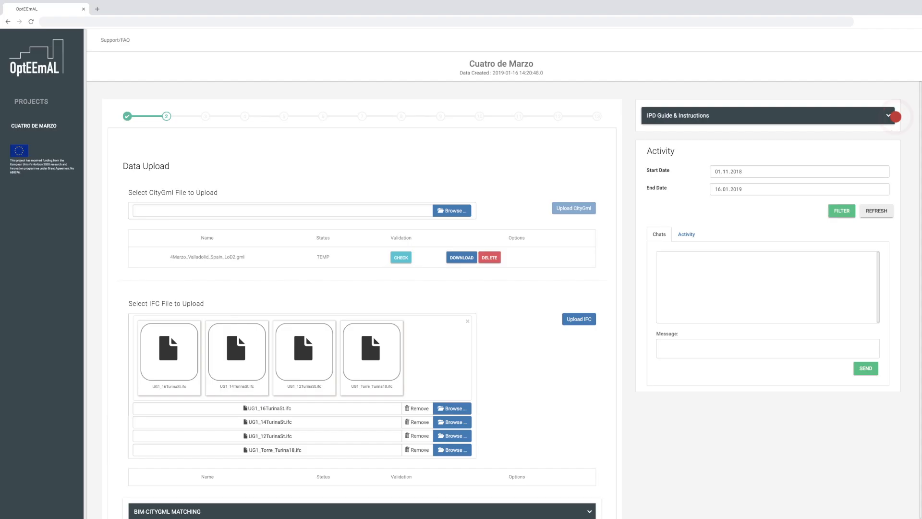
click(578, 319)
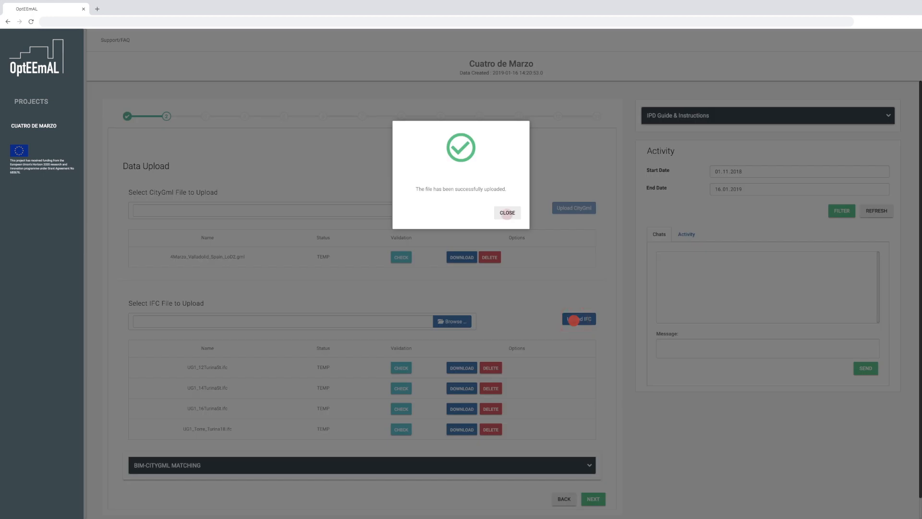
click(506, 212)
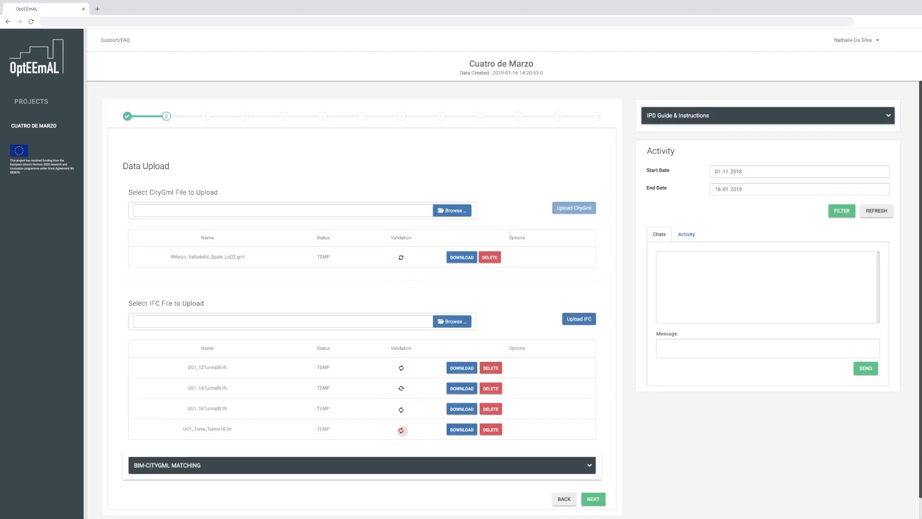
click(361, 465)
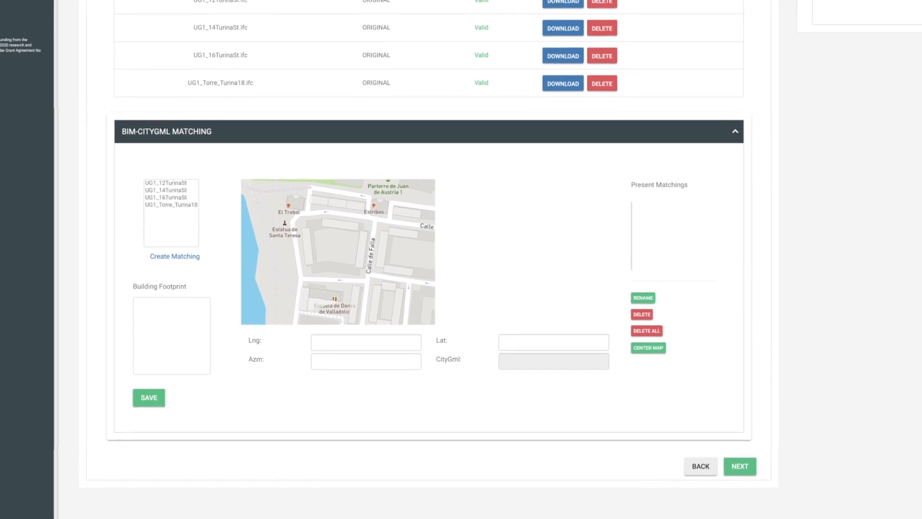
Match UG1_12, UG1_14, UG1_16 TurinaSt and Torre_Turina18 to their buildings on the map
click(179, 131)
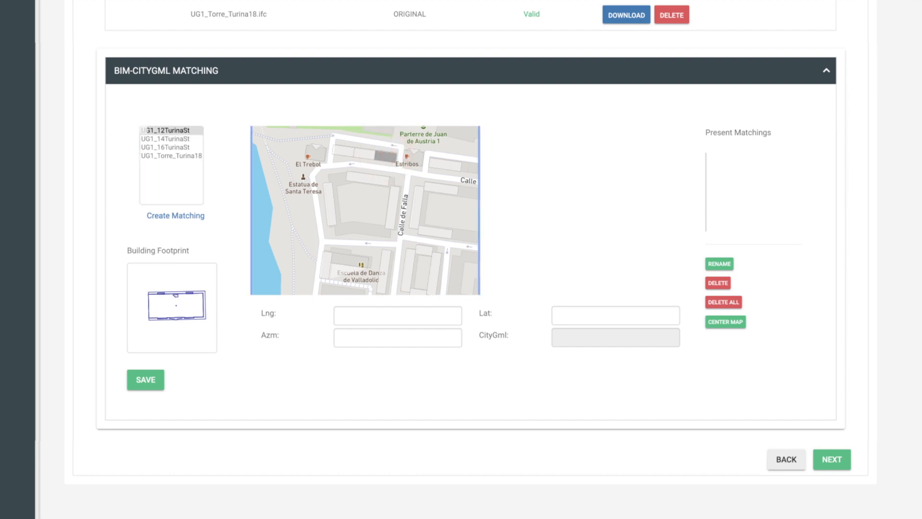
click(170, 140)
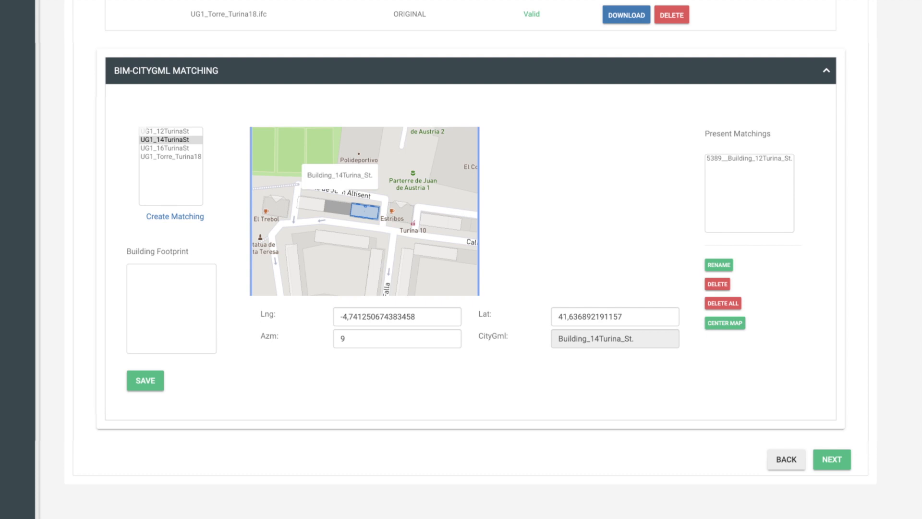
click(165, 147)
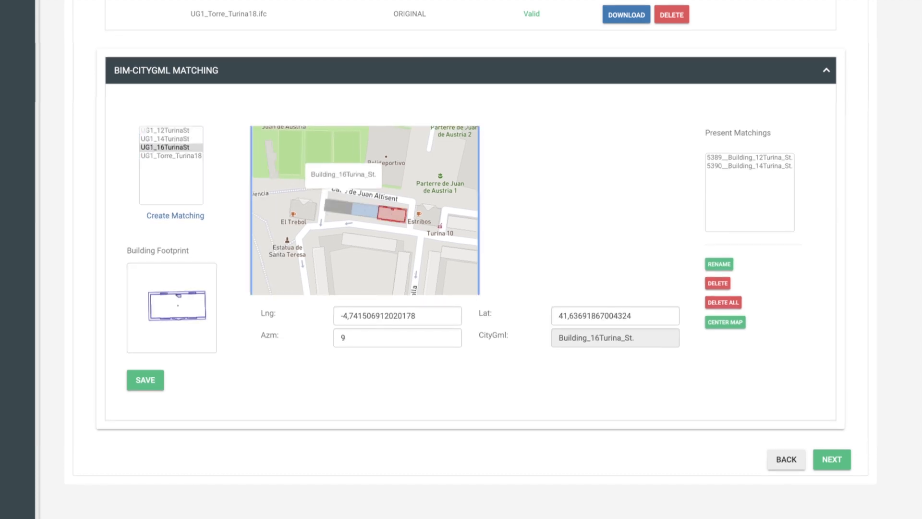
click(168, 155)
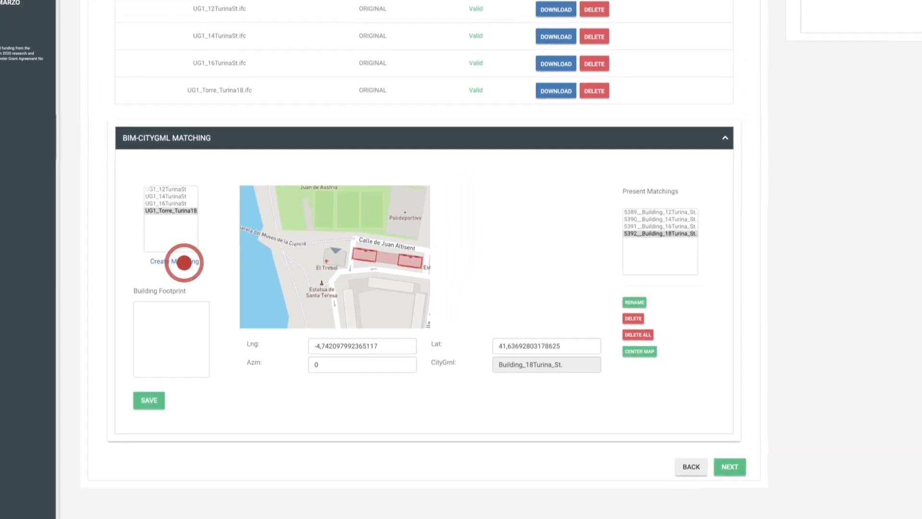
Save all building matchings, start calculations and proceed to Baseline Energy Systems
click(149, 400)
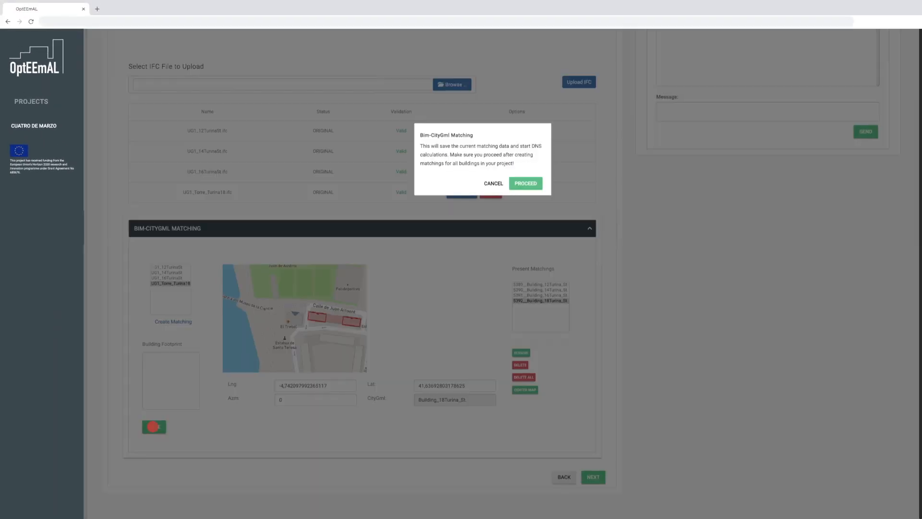
click(524, 183)
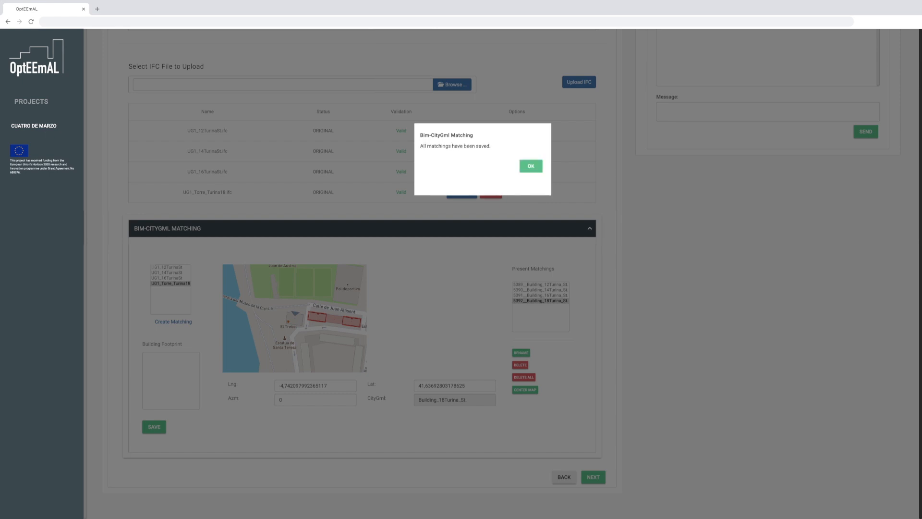
click(530, 166)
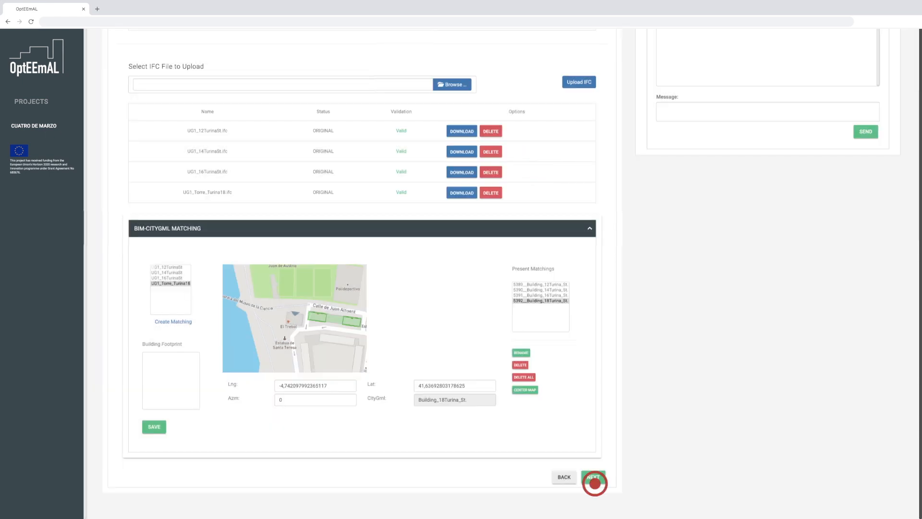
click(593, 477)
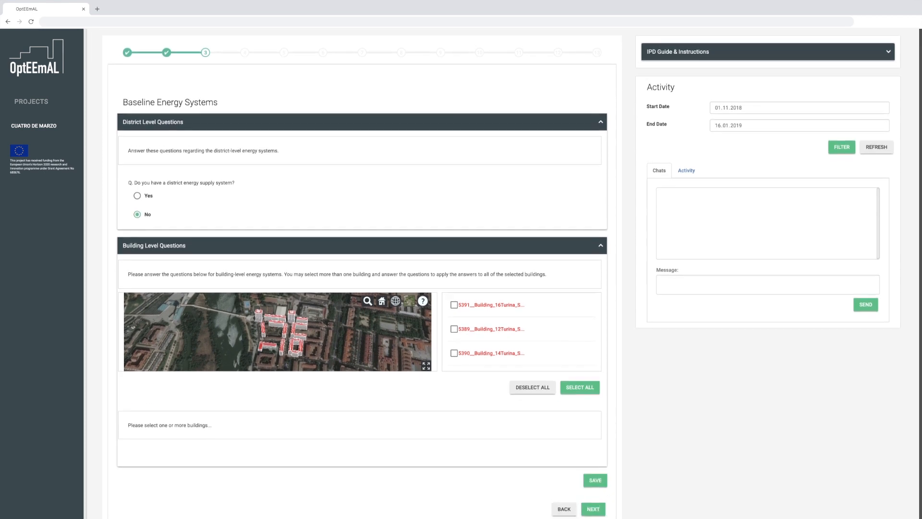
Select all three buildings, set spaces to Baseboard Heating and save the answers
click(578, 386)
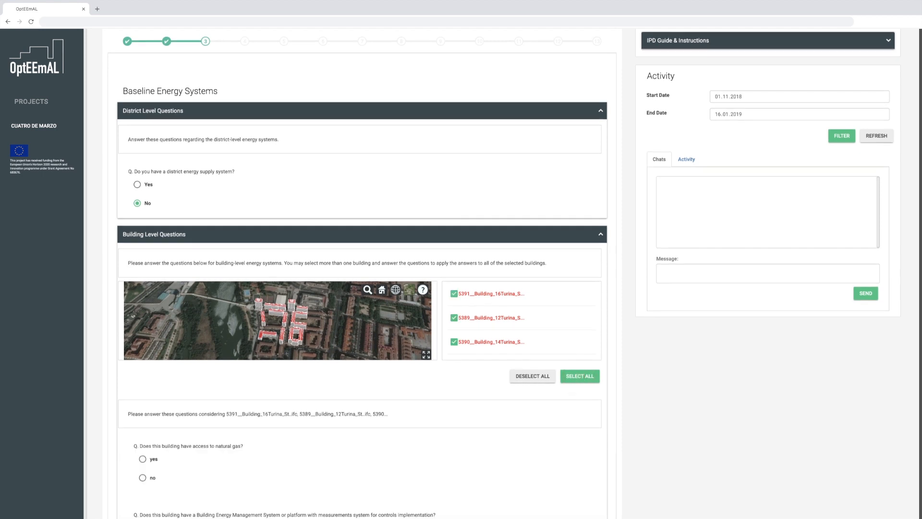
scroll(down, 3)
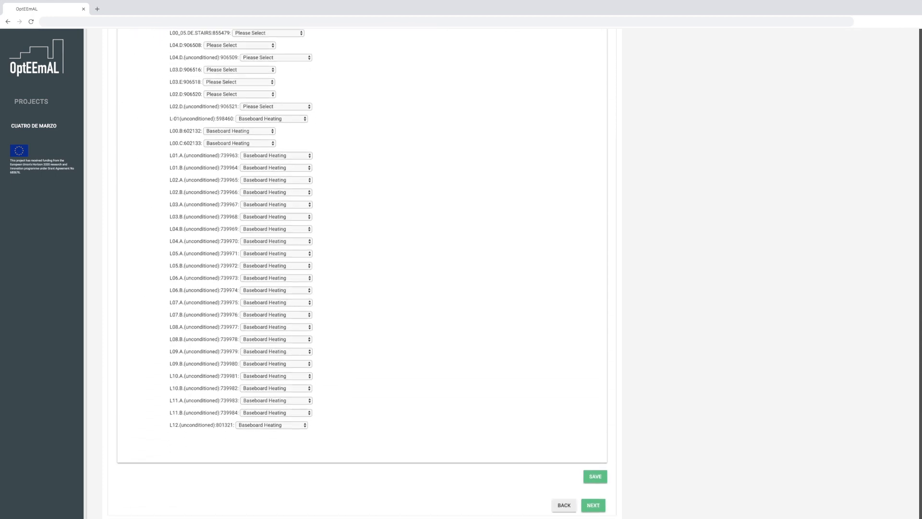
click(594, 476)
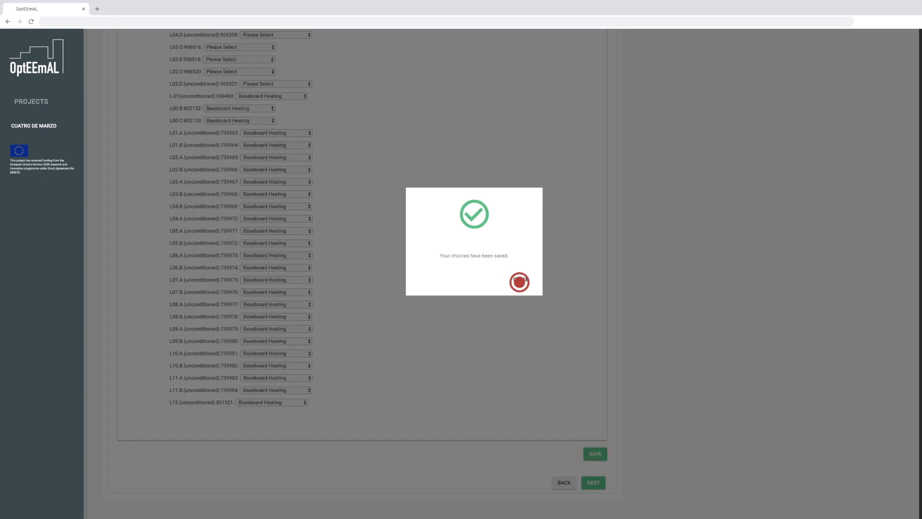
click(519, 282)
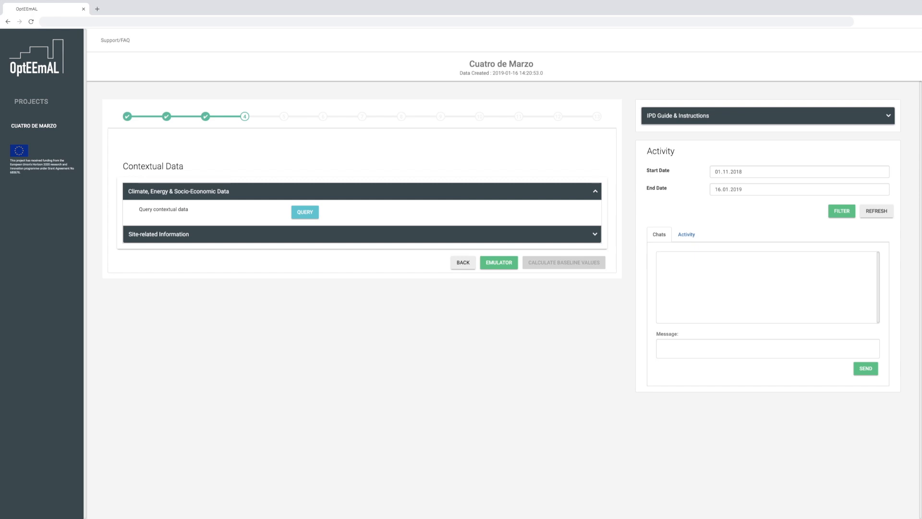
Query climate and price data, save biomass at 22.5 €/ton with 3% rise, and calculate baseline values
click(304, 212)
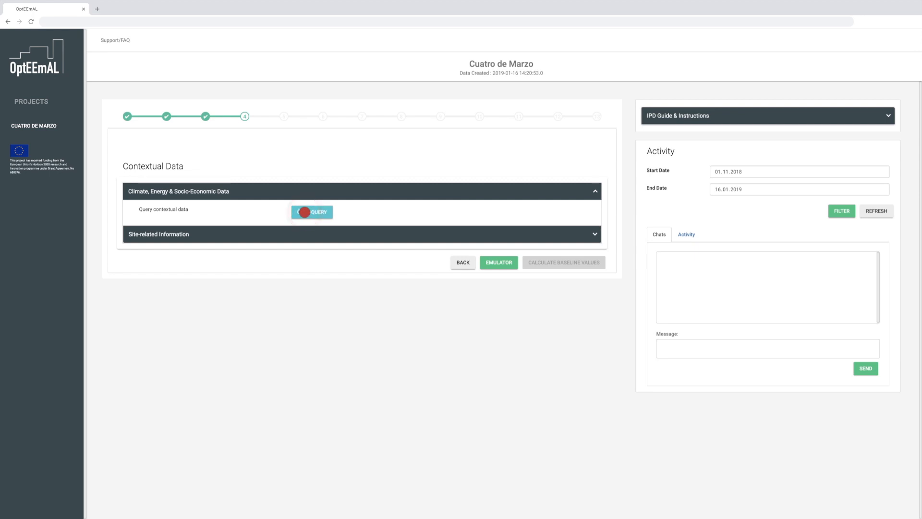
click(311, 211)
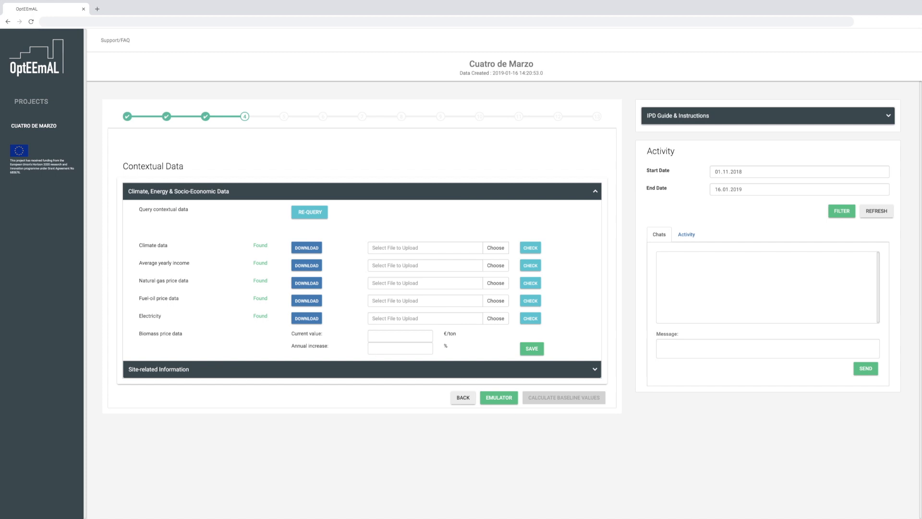
text(22.5)
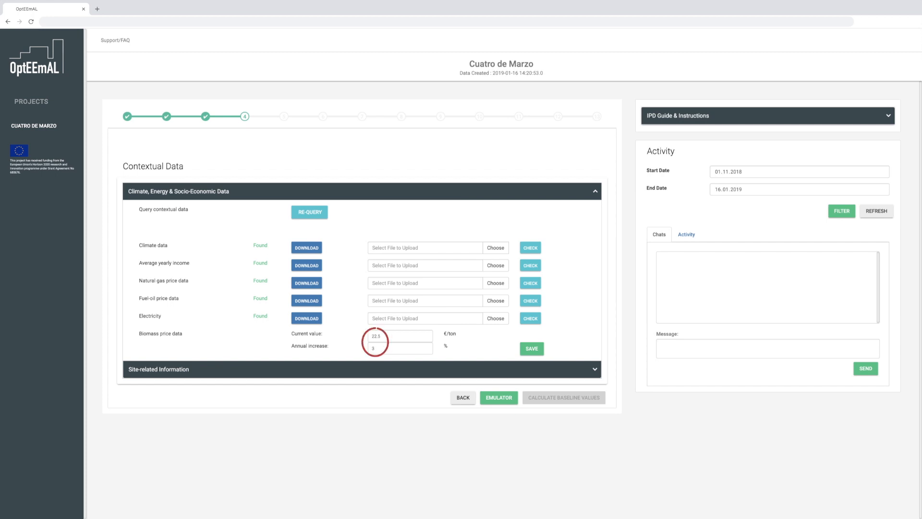
click(530, 347)
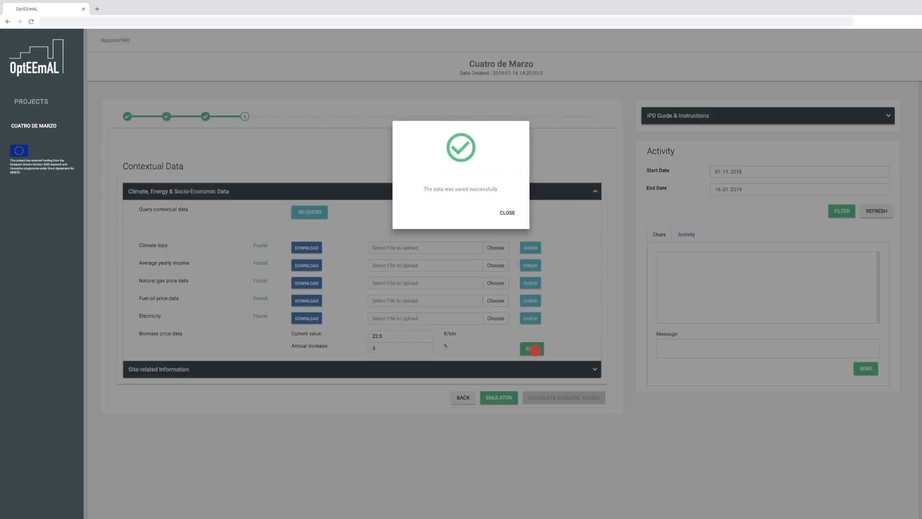
click(507, 212)
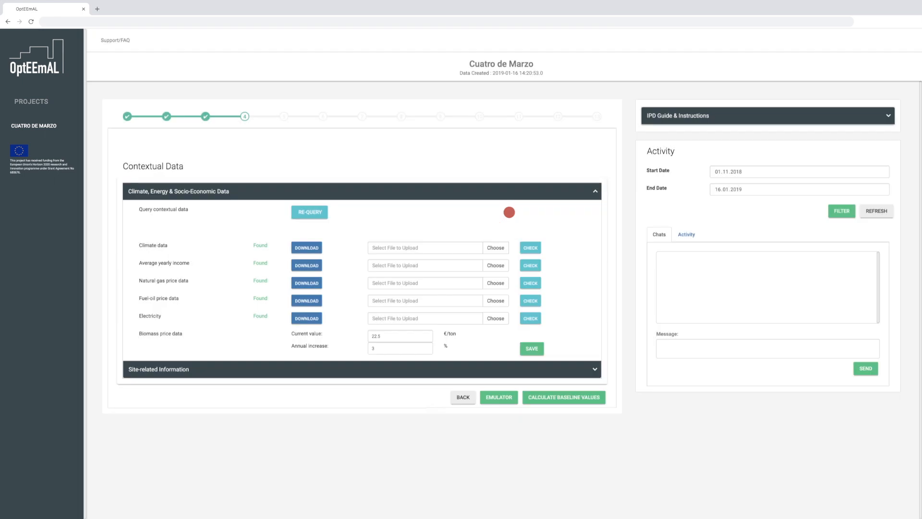
click(561, 396)
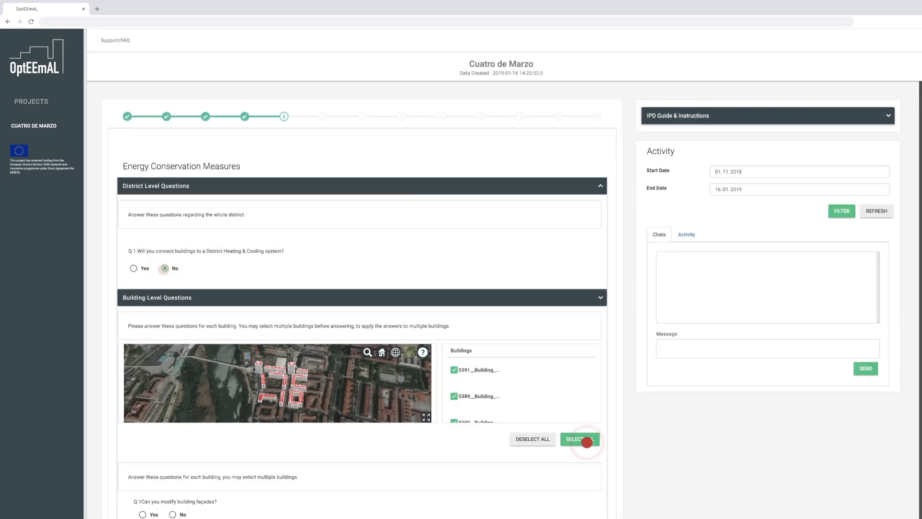
Answer the Yes/No conservation measure questions for all buildings, save and continue
scroll(down, 3)
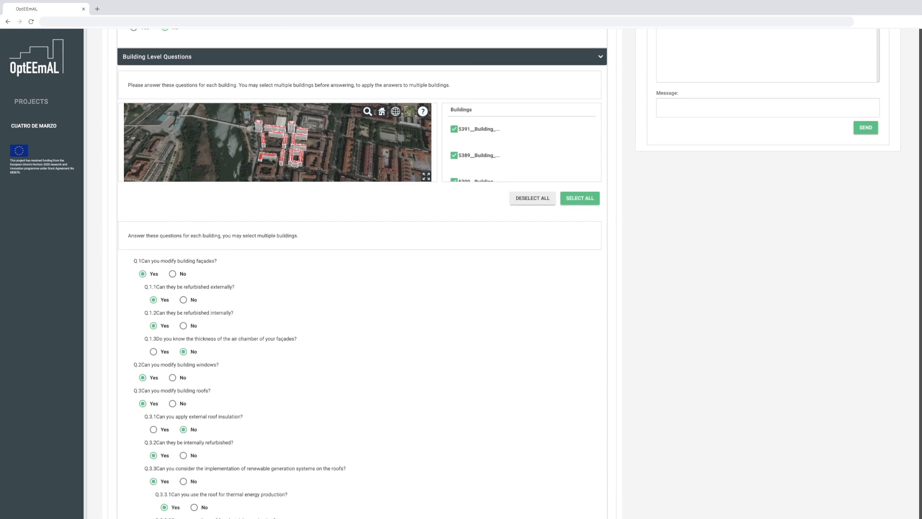
scroll(down, 3)
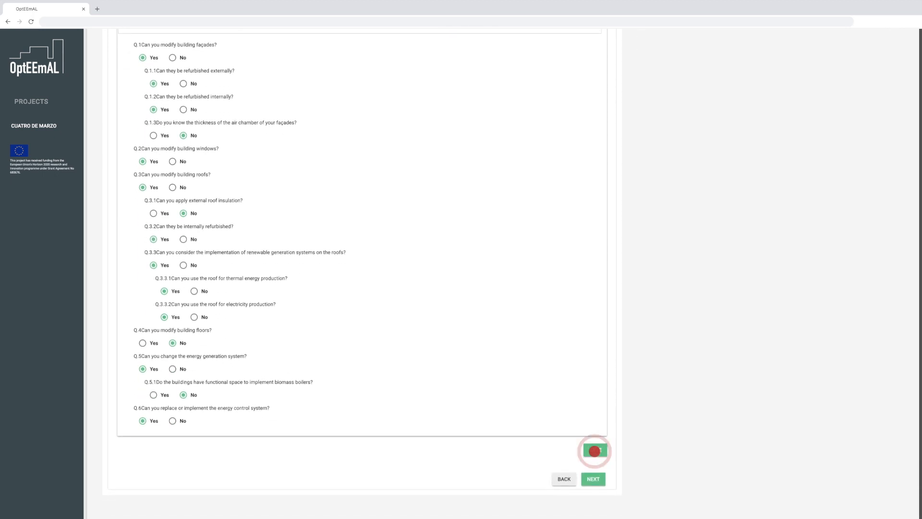
click(593, 450)
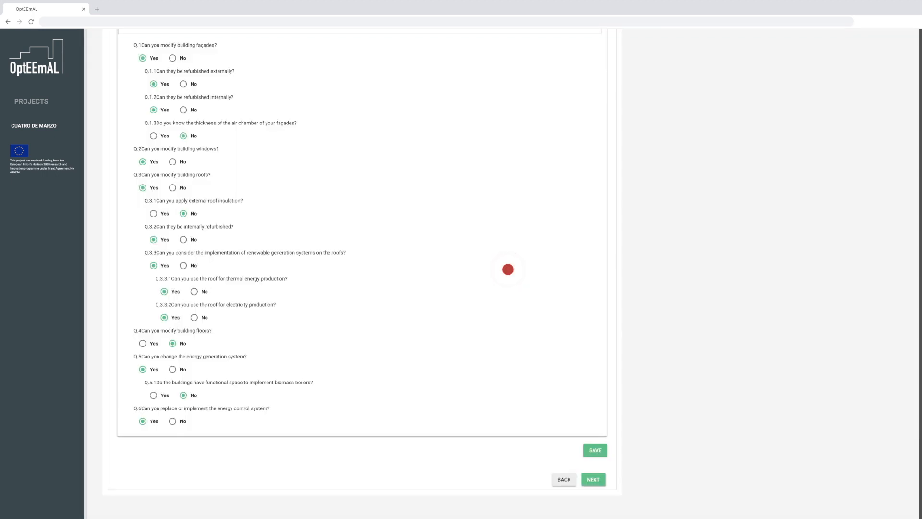
click(595, 450)
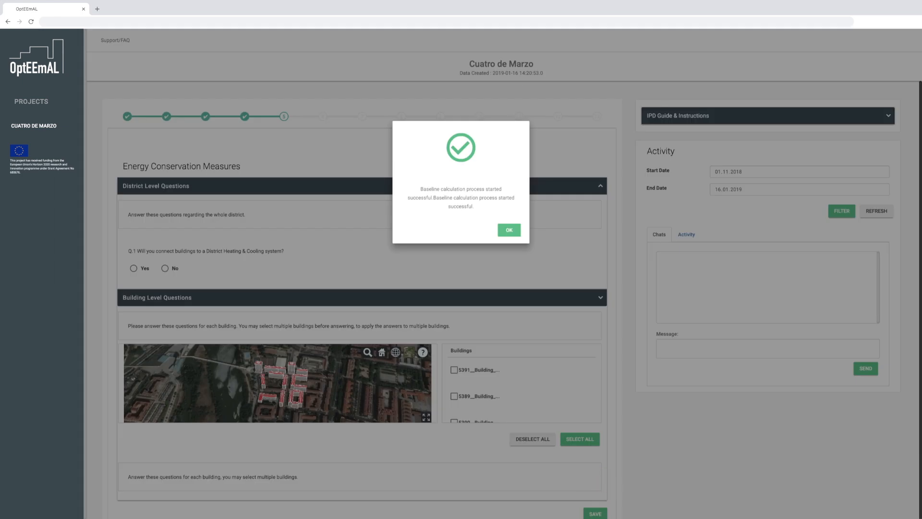
Acknowledge the baseline notice, review the Check Strategies costs and accept them
click(508, 229)
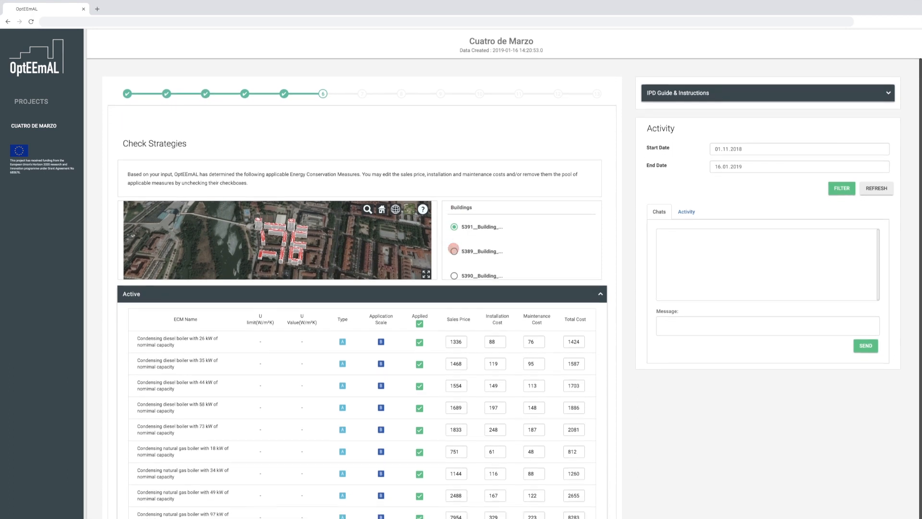
scroll(down, 3)
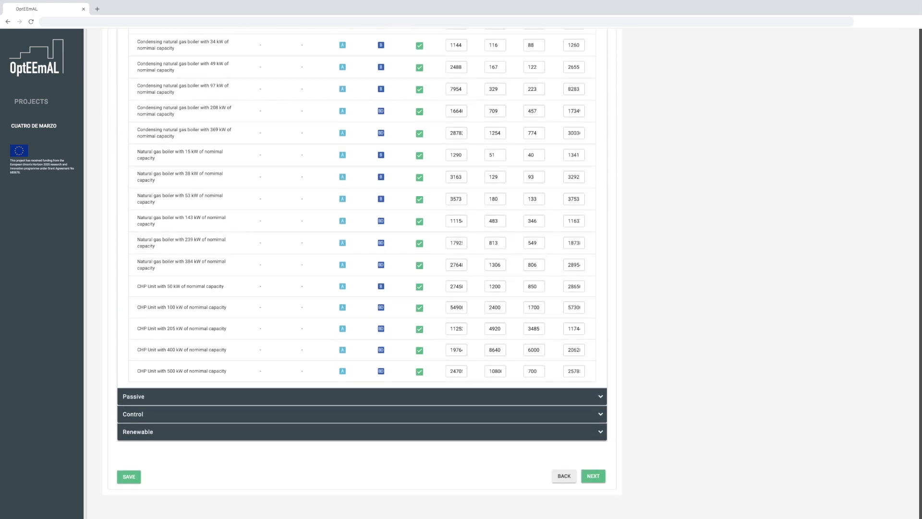
click(419, 177)
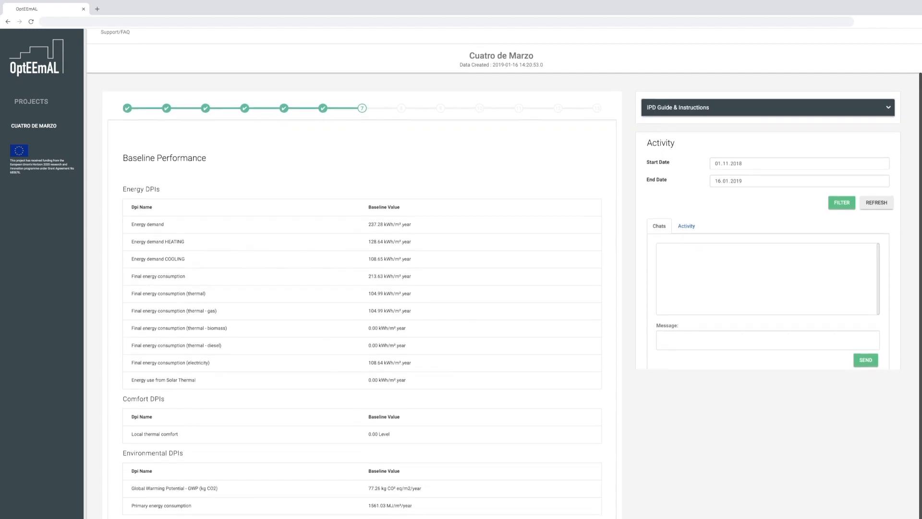
Scroll through the baseline DPI tables down to economic values and continue to Targets and Boundaries
scroll(down, 3)
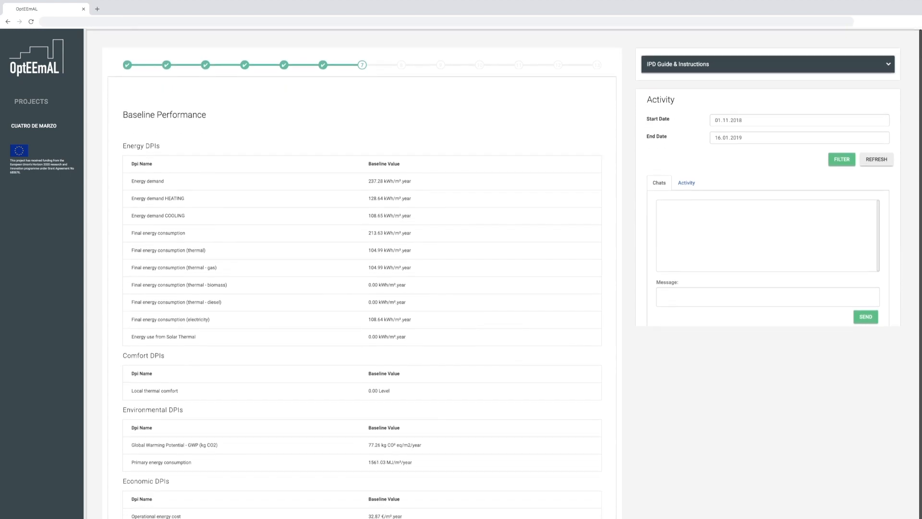
scroll(down, 3)
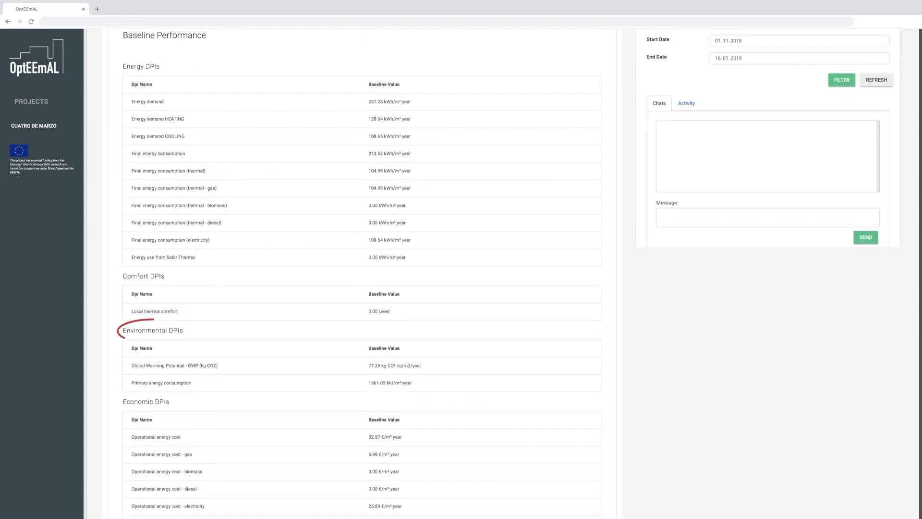
scroll(down, 3)
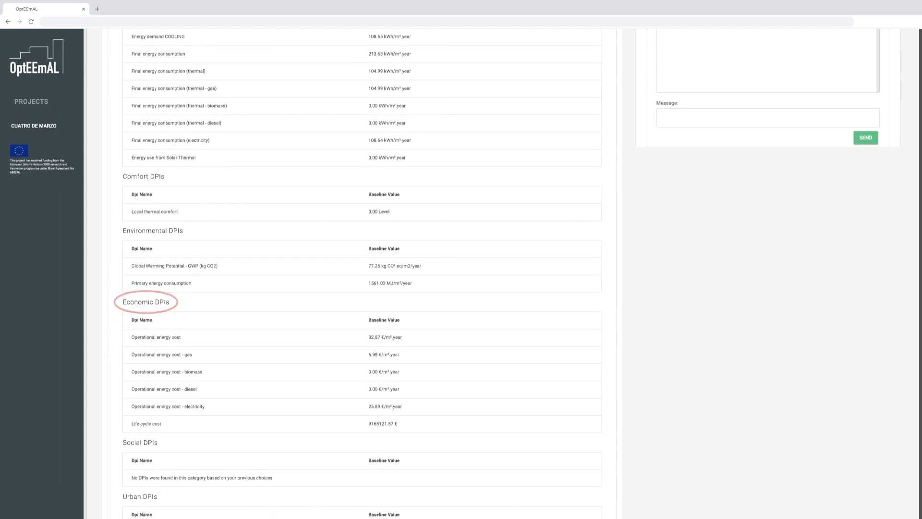
scroll(down, 3)
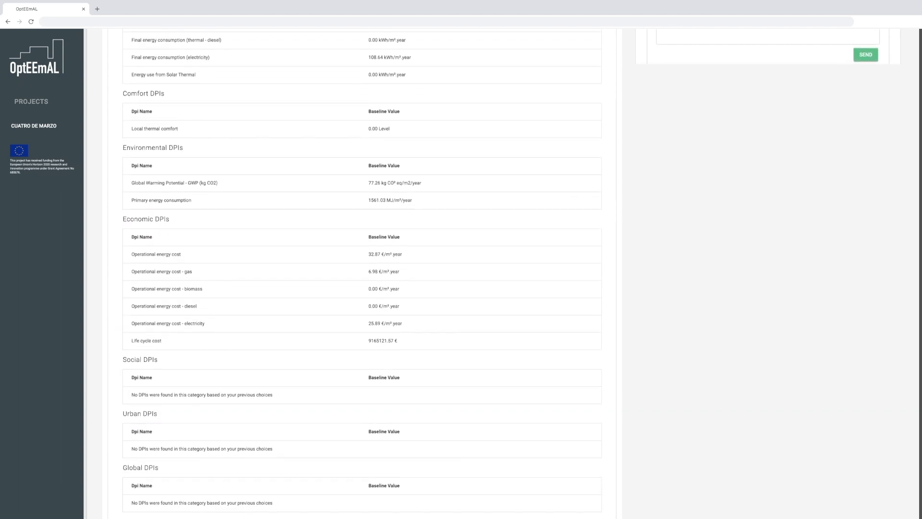
scroll(down, 3)
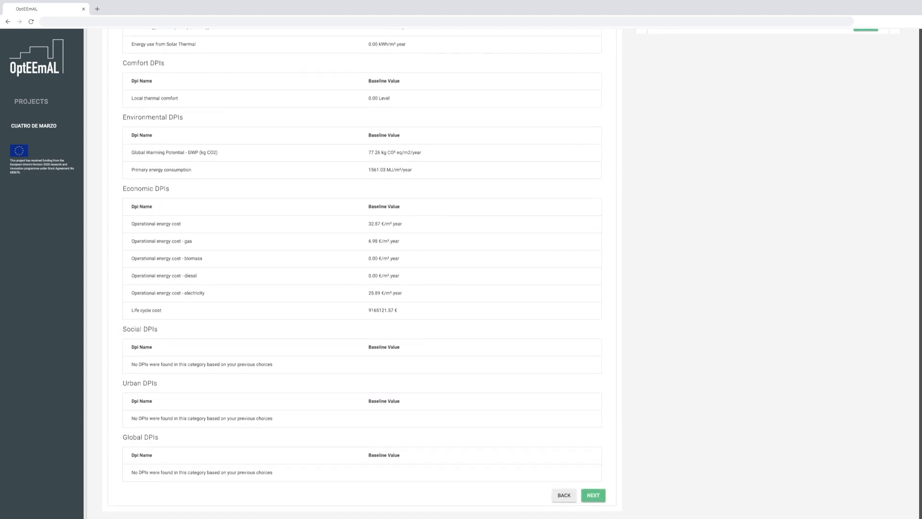
click(593, 494)
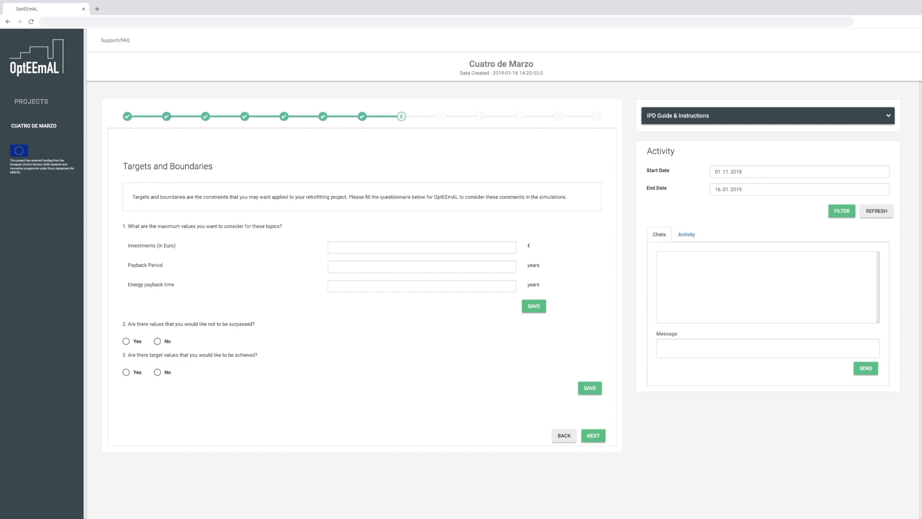
Enter 790000 € maximum investment, answer No to extra limits, and save the targets
text(790000)
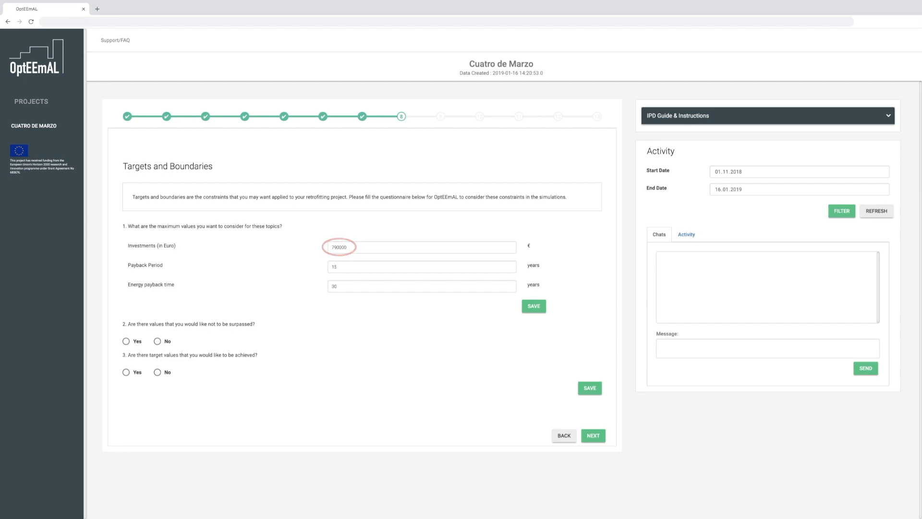
click(422, 266)
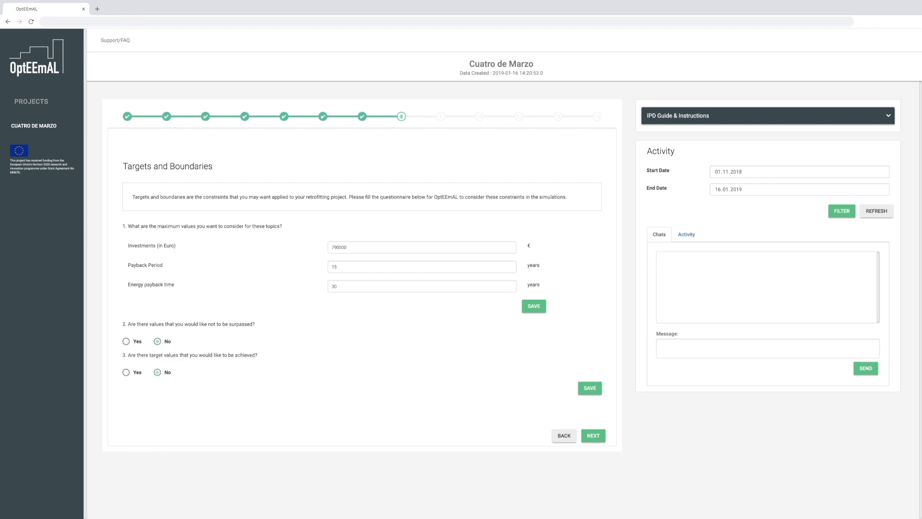
click(589, 387)
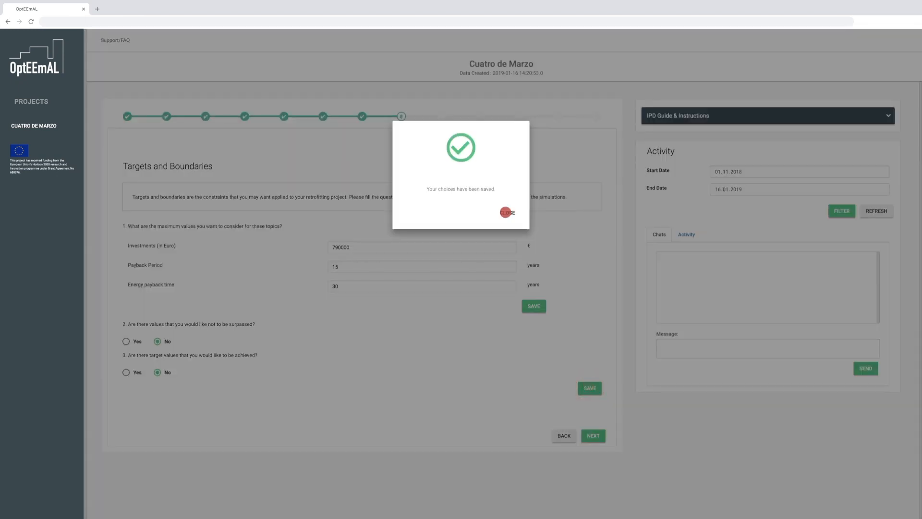
click(507, 213)
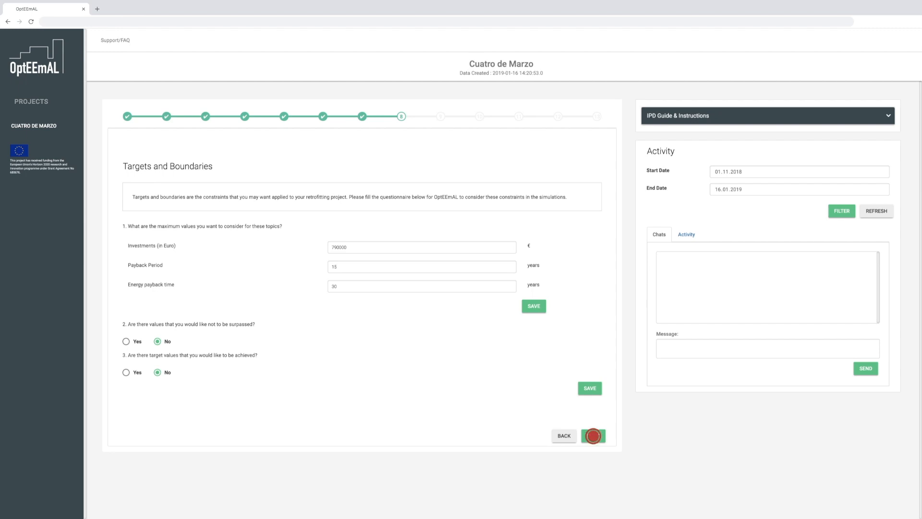
Save the pre-defined weighting scheme targeting a nearly-zero-energy district with economic priority
click(594, 436)
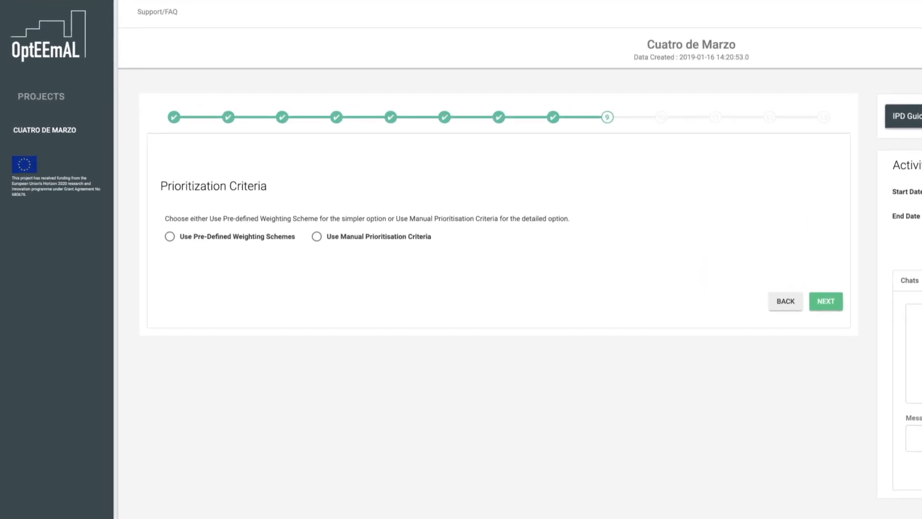
click(170, 236)
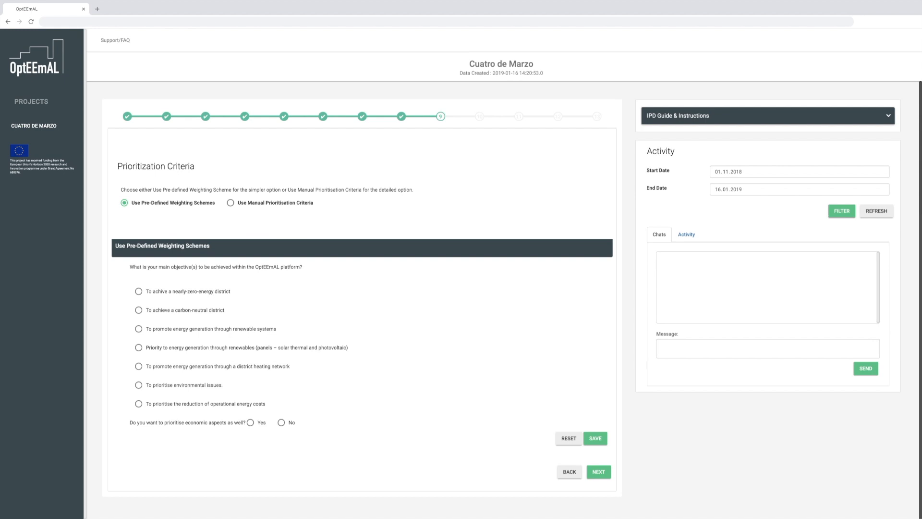
click(138, 291)
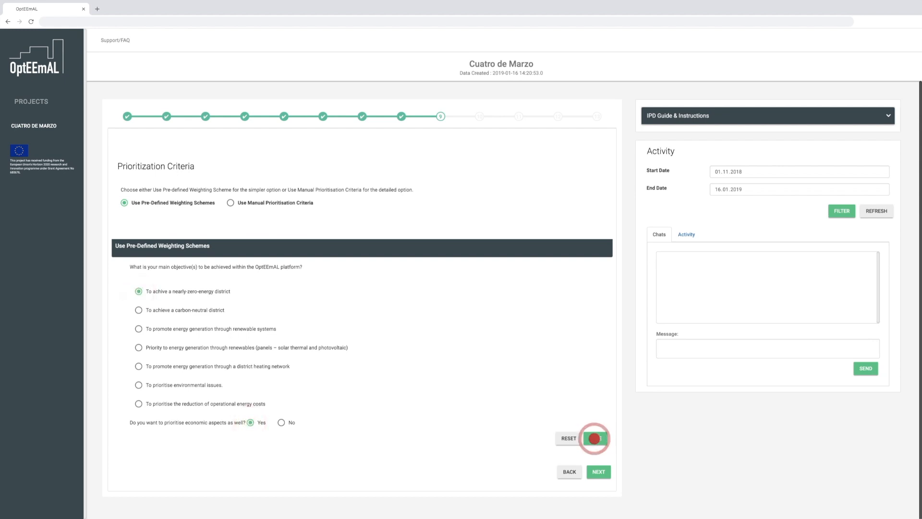
click(593, 438)
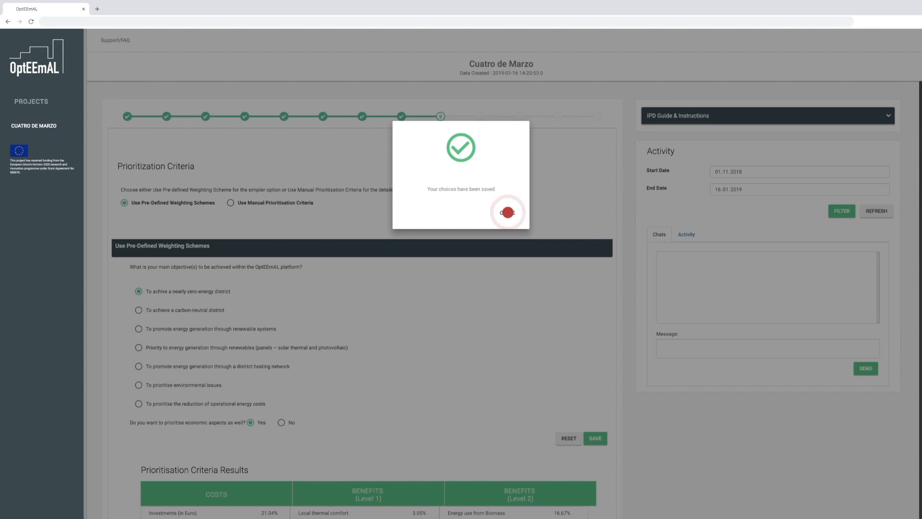
click(507, 212)
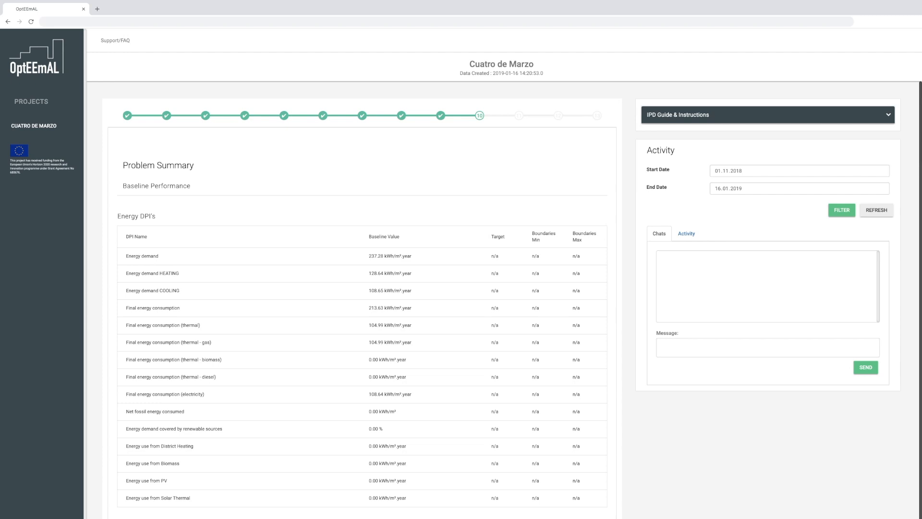
Scroll the Problem Summary down through the DPI tables to the active boiler ECM list
scroll(down, 3)
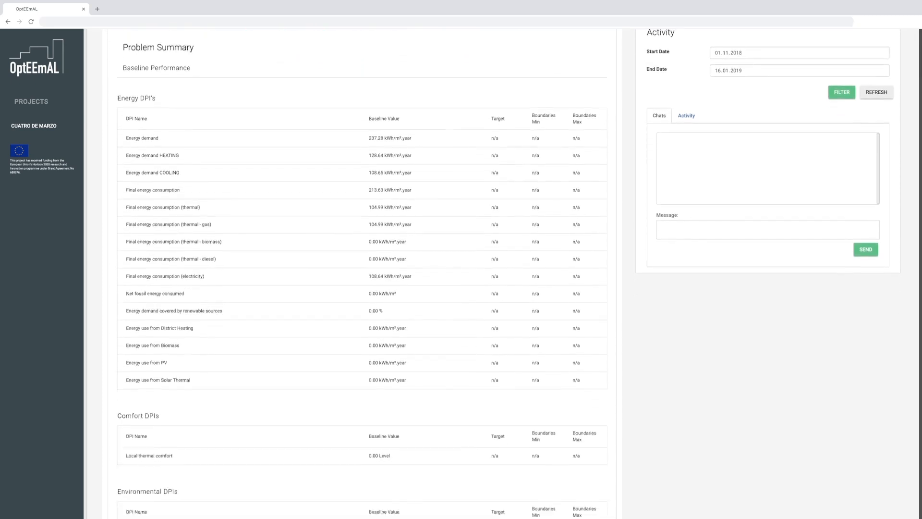
scroll(down, 3)
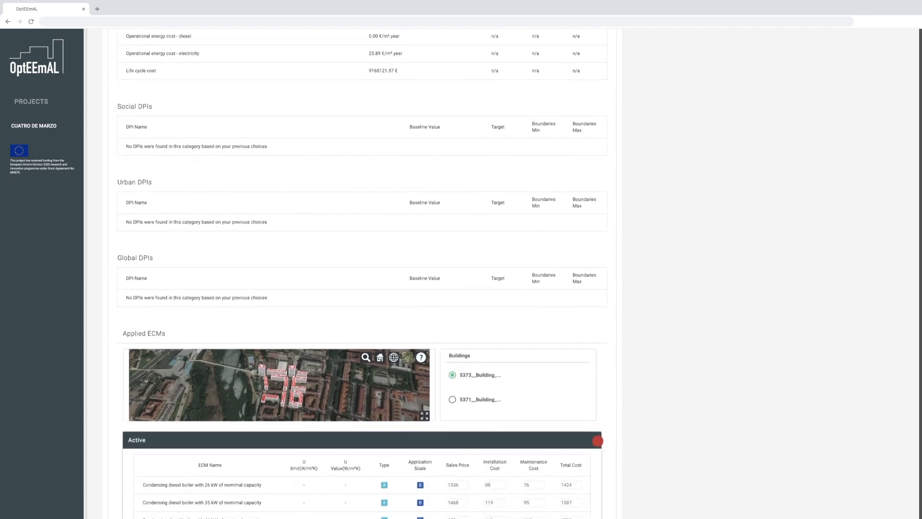
scroll(down, 3)
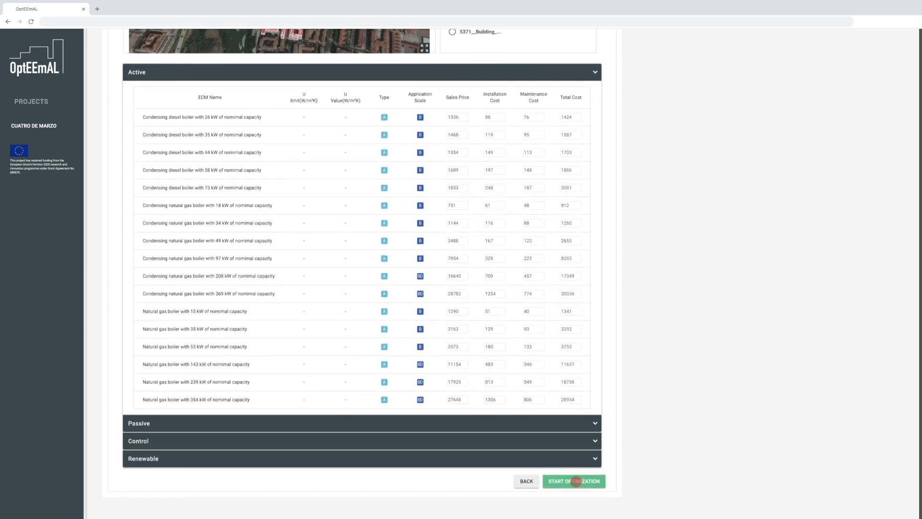
Launch the optimization, wait until it ends, and continue to the Pareto front scenarios
click(573, 481)
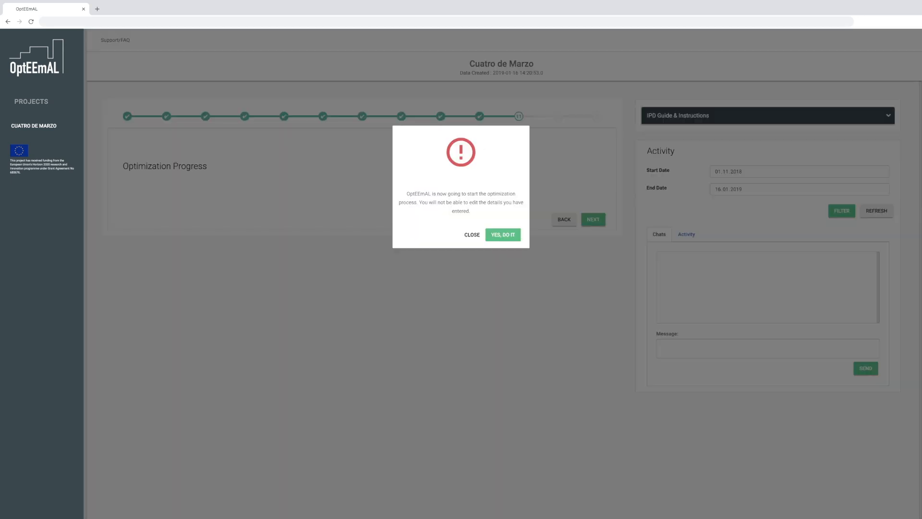
click(502, 235)
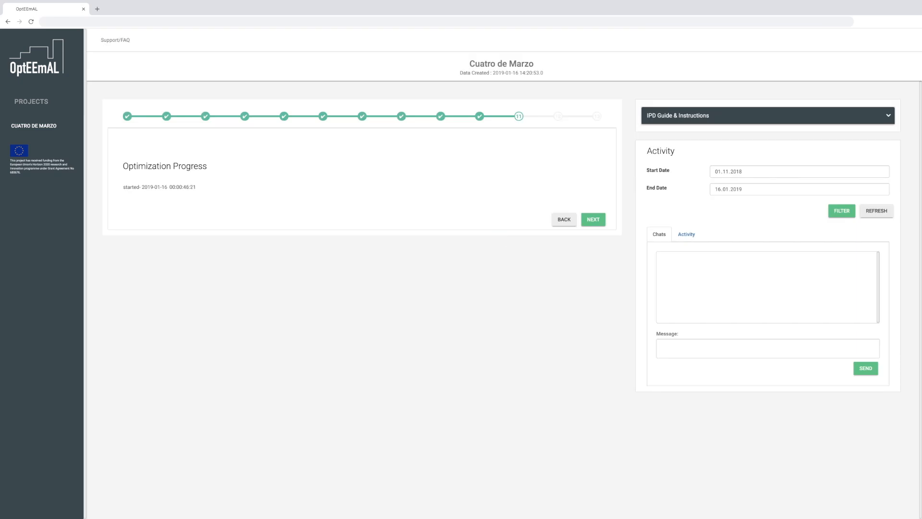
click(593, 222)
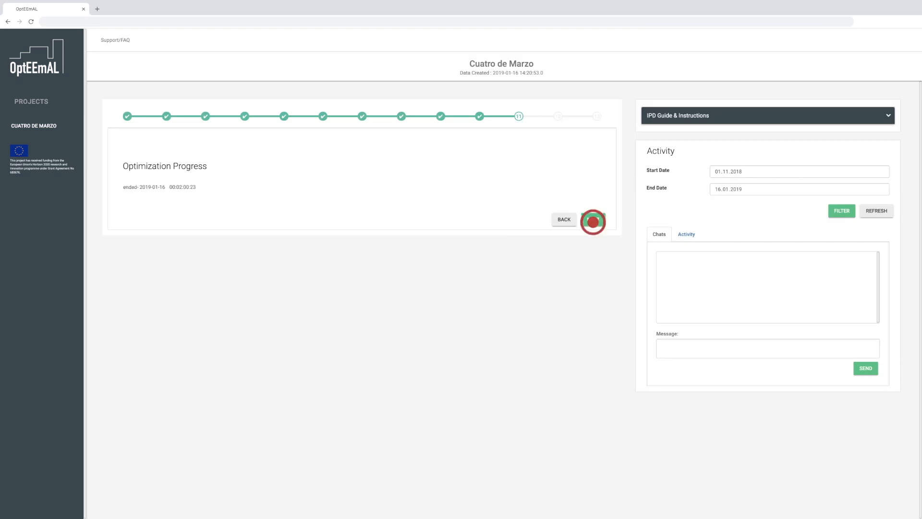
click(592, 222)
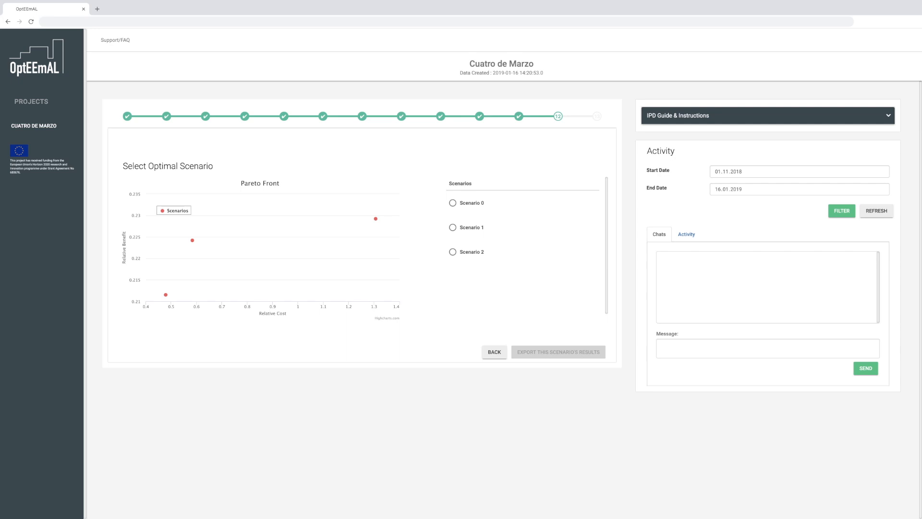
Choose Scenario 1 and review its DPI results down to the applied ECMs with condensing diesel boiler
click(452, 227)
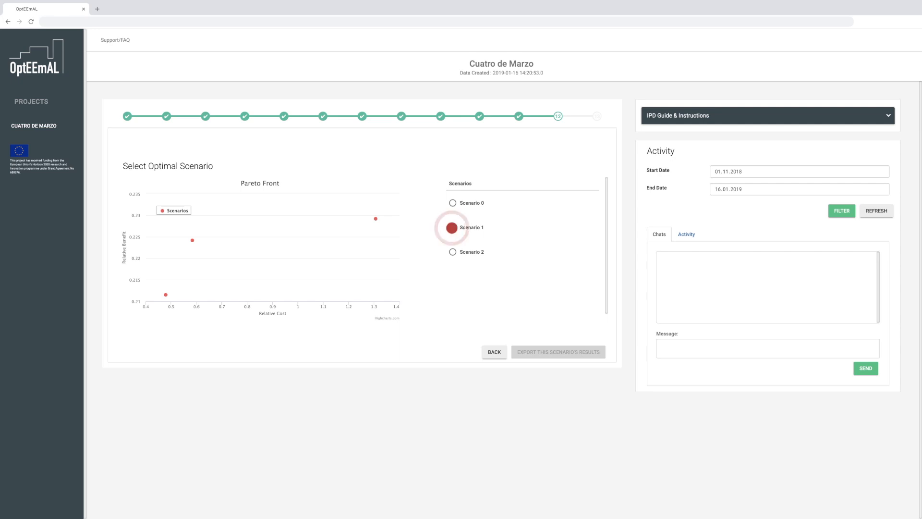
click(452, 228)
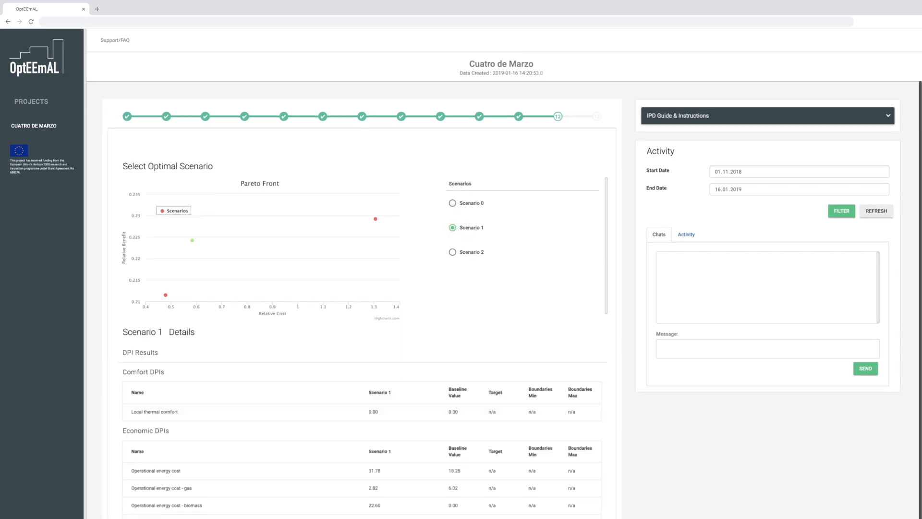
scroll(down, 3)
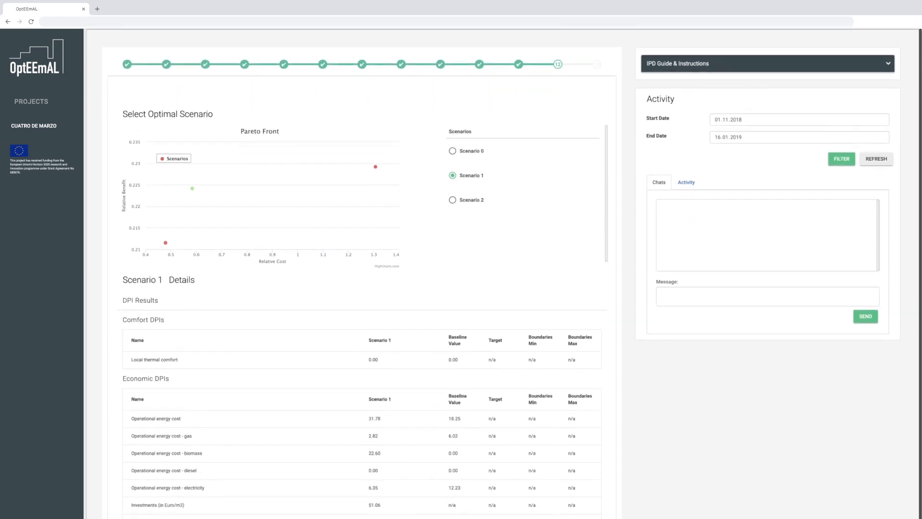
scroll(down, 3)
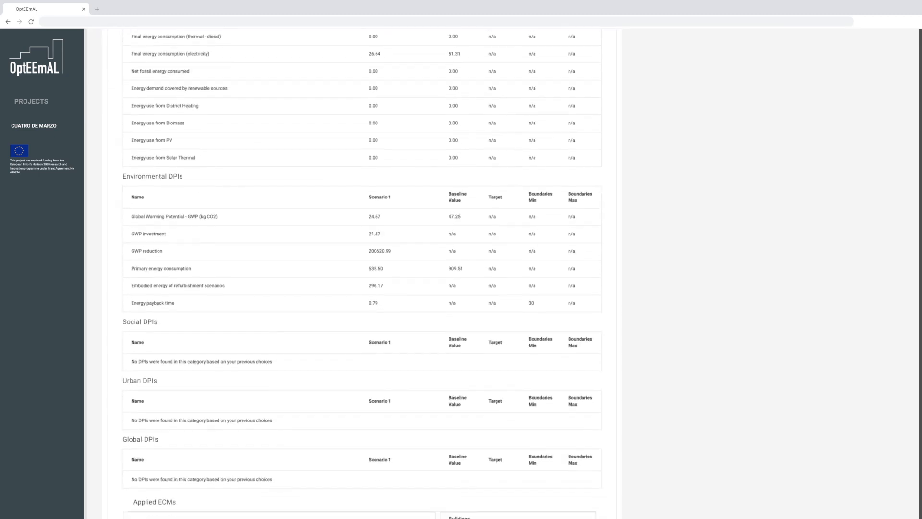
scroll(down, 3)
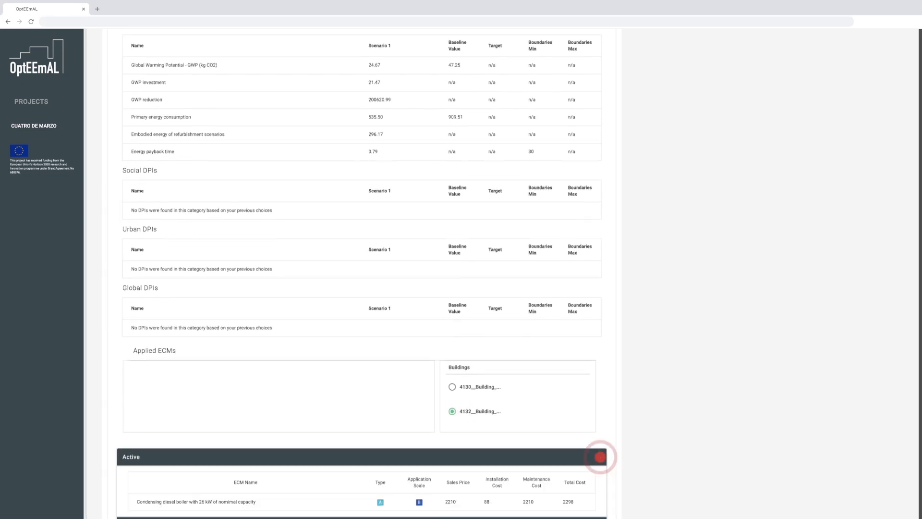
scroll(down, 3)
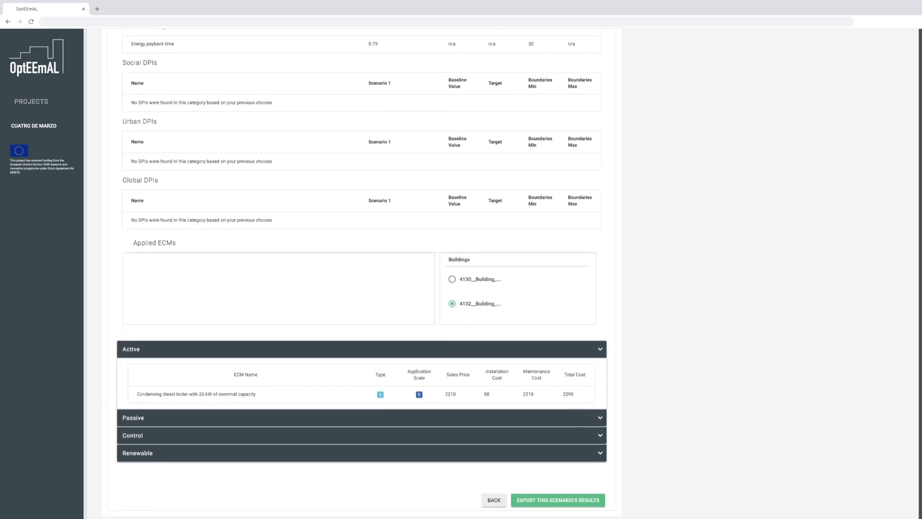
Export Scenario 1's results and download the district's Energy Carrier Data Model
click(556, 499)
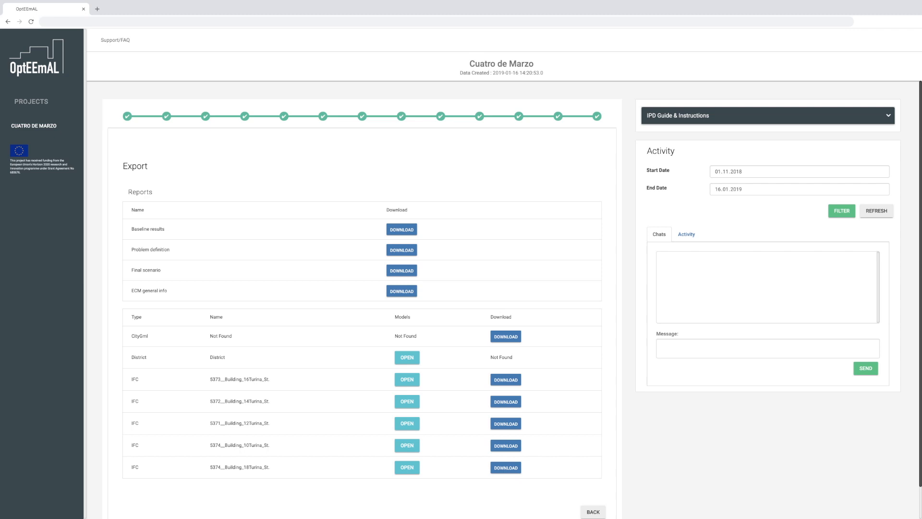
click(407, 358)
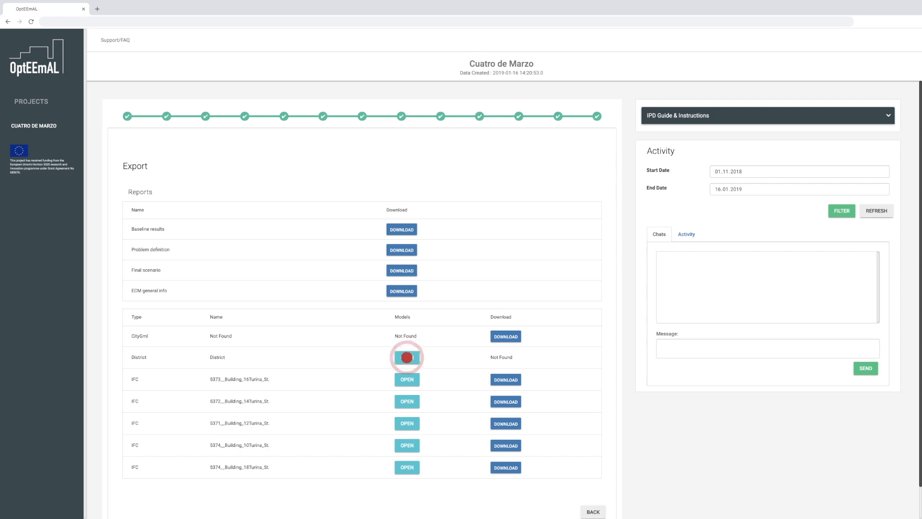
click(406, 357)
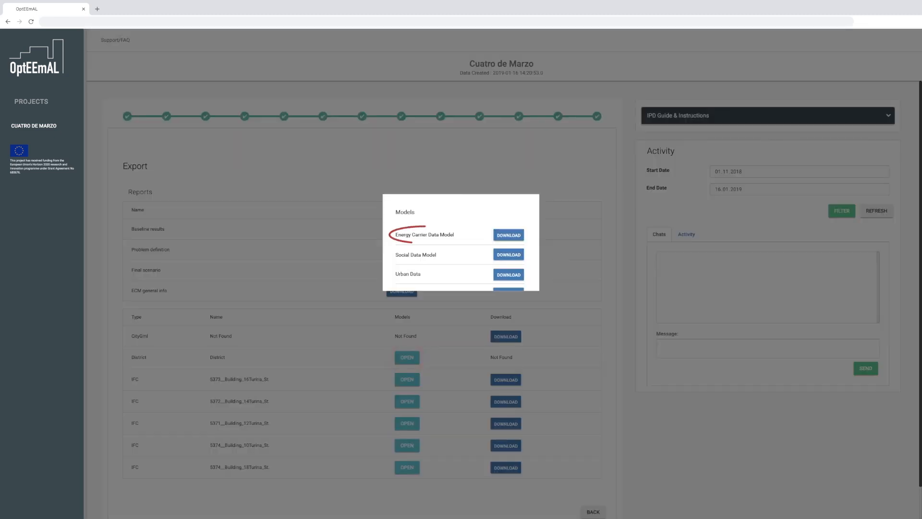